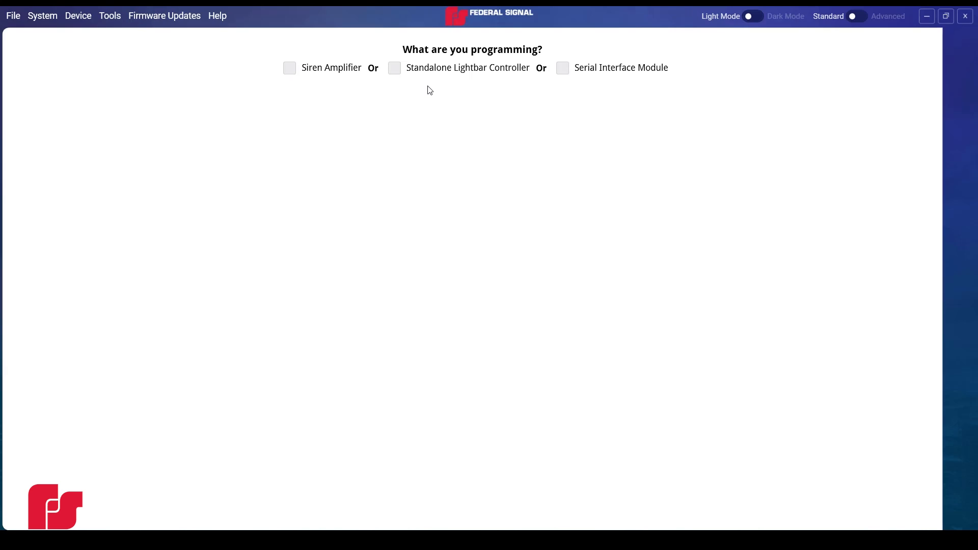
Step: Choose a Standalone Lightbar Controller with the 6-button keypad, after previewing the 4- and 9-button layouts
left_click(395, 68)
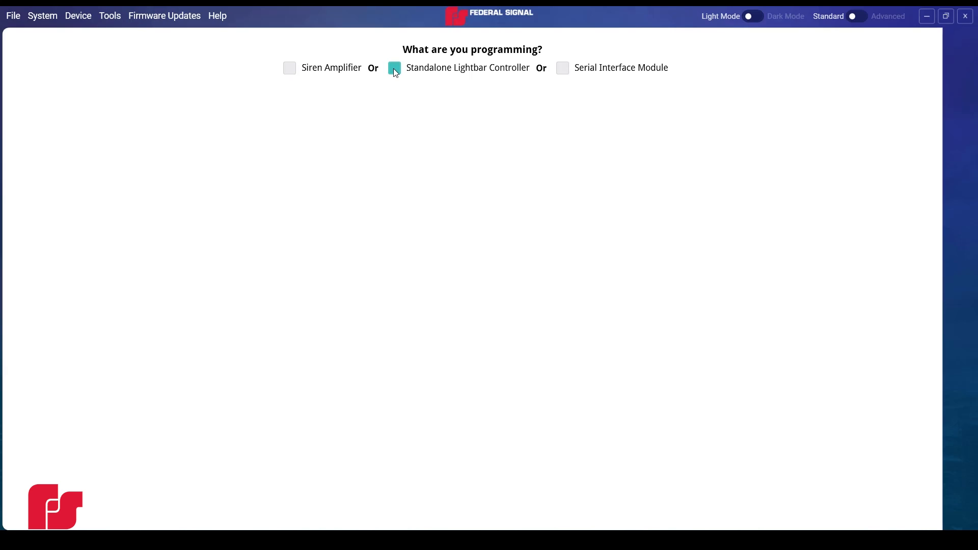
left_click(395, 67)
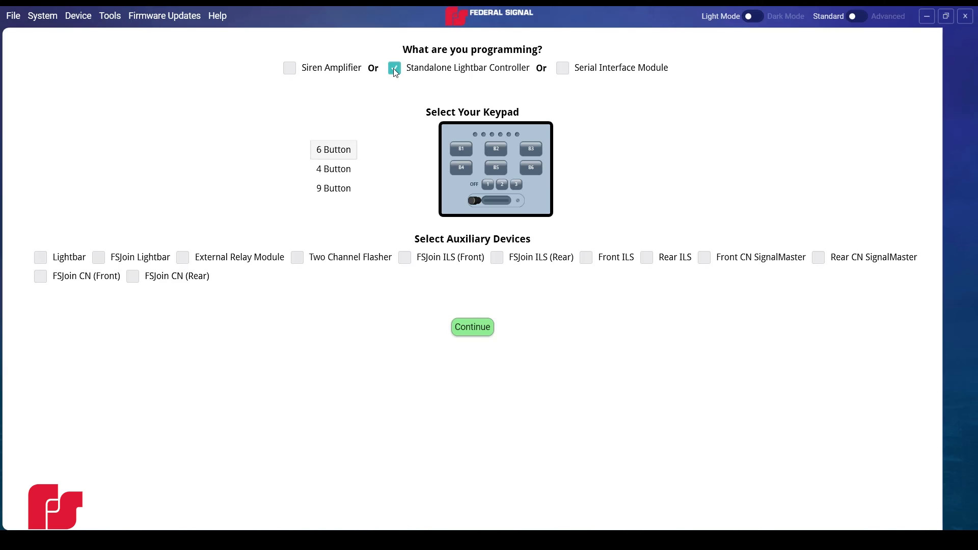
left_click(334, 168)
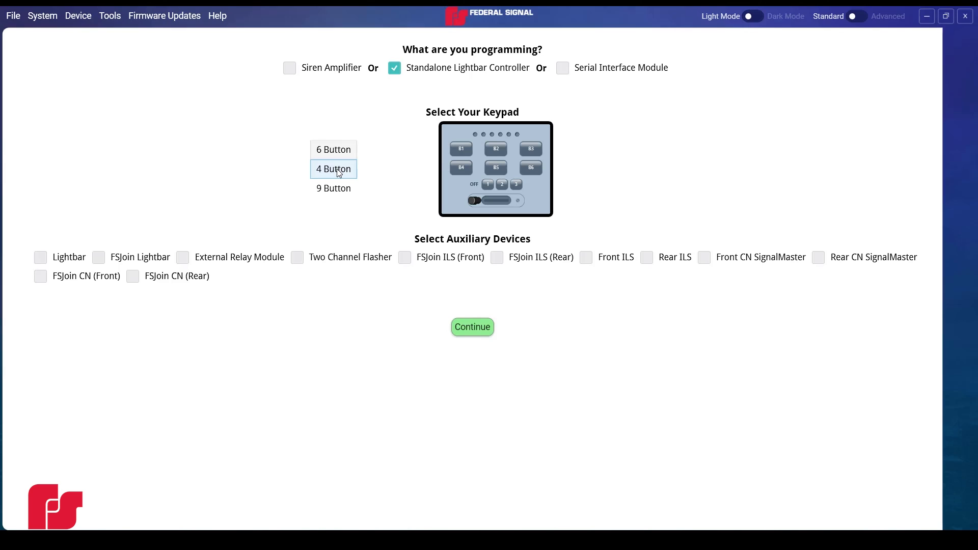
left_click(333, 168)
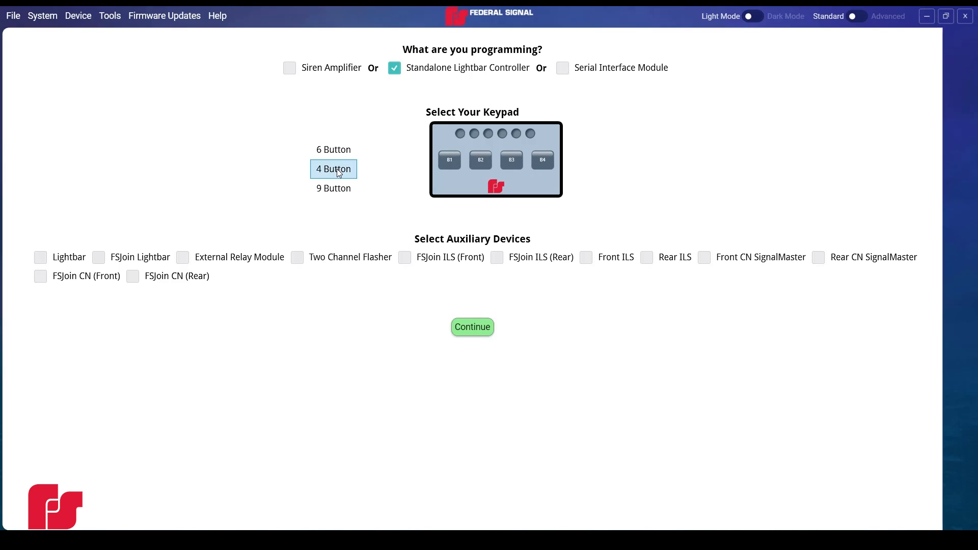
mouse_move(338, 166)
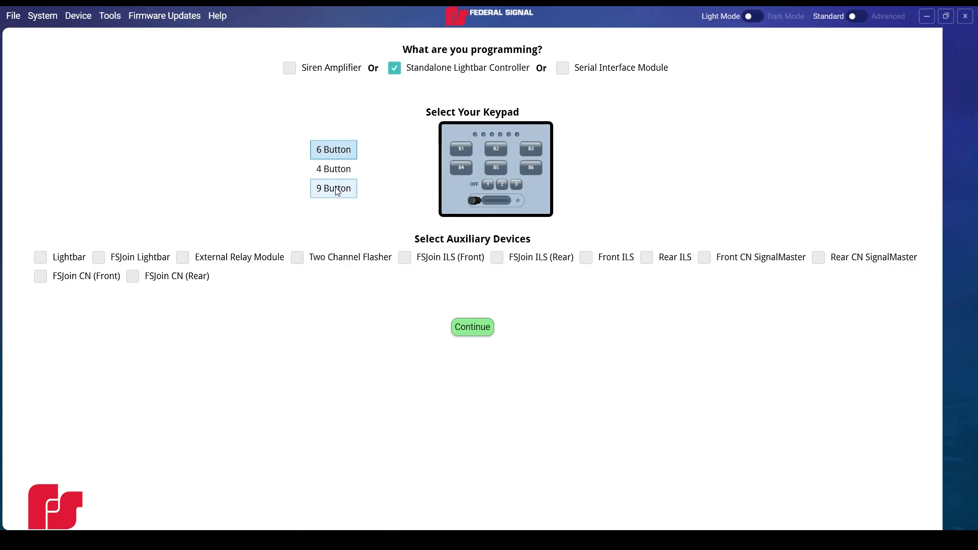
left_click(333, 189)
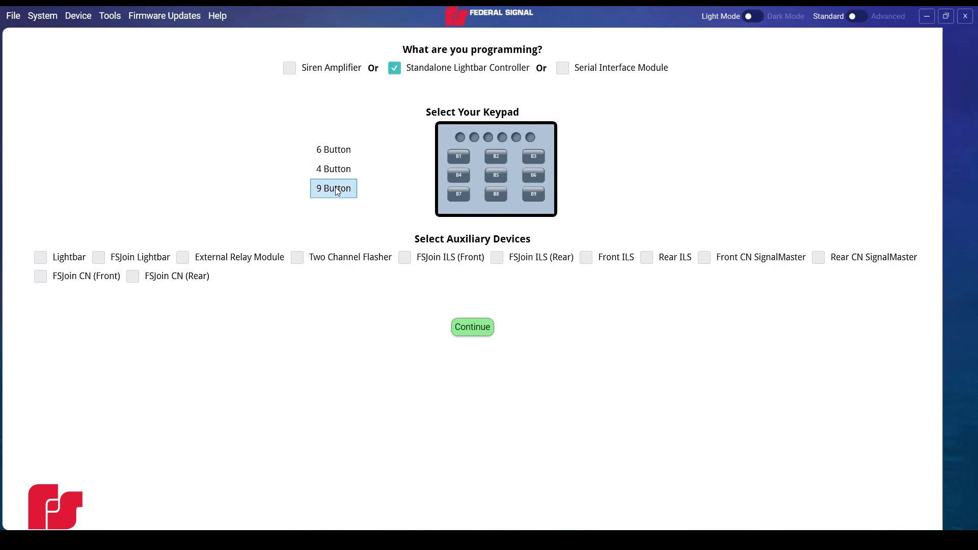
left_click(333, 149)
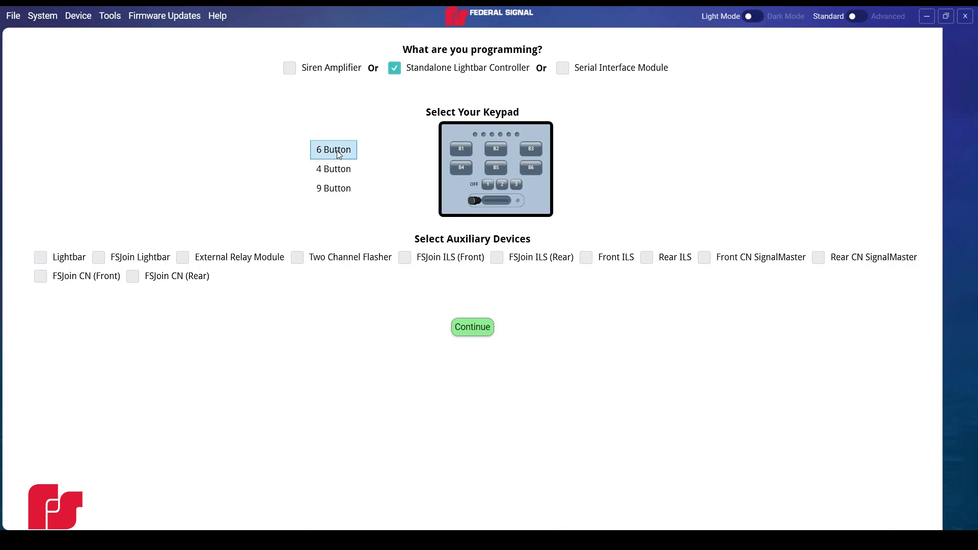
mouse_move(142, 213)
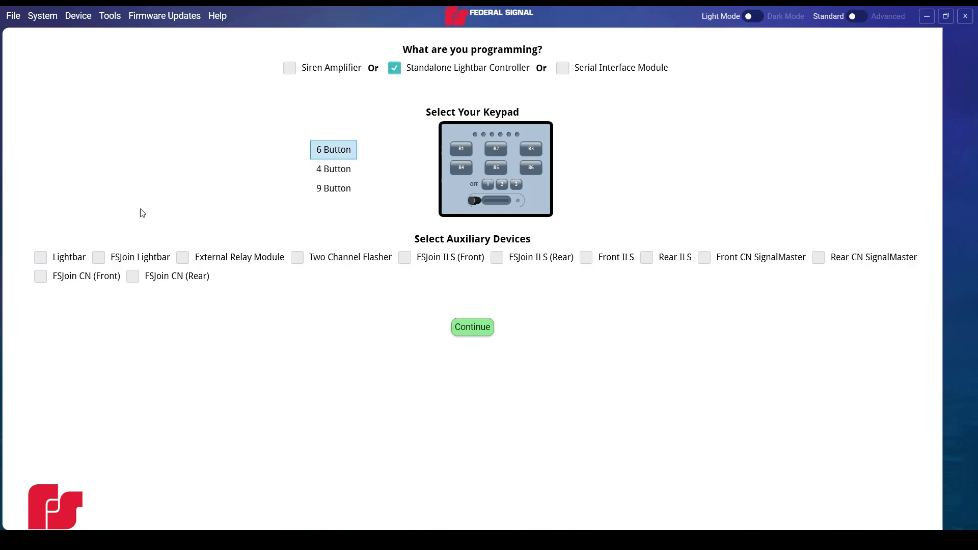
Step: Add an FSJoin Lightbar auxiliary device and pick the 53" Allegiant model
left_click(99, 257)
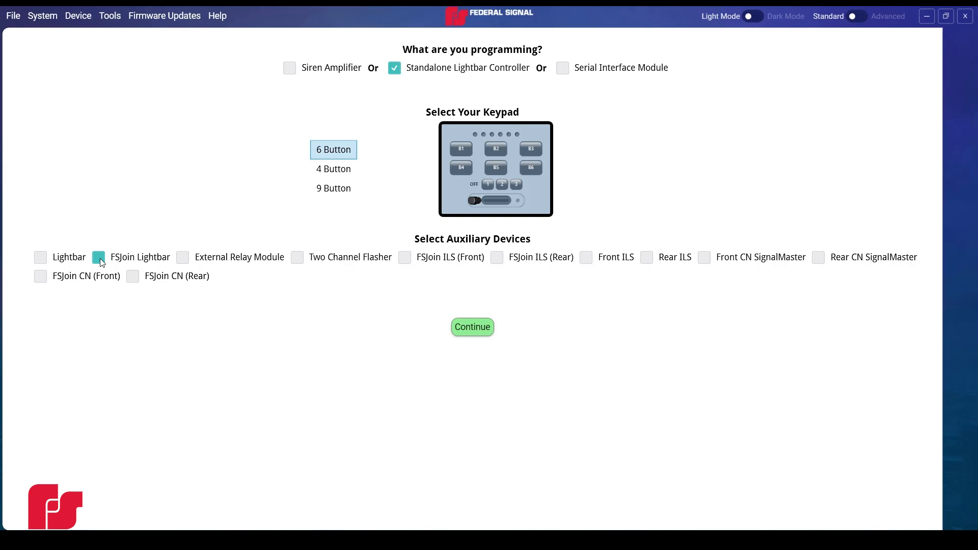
left_click(98, 257)
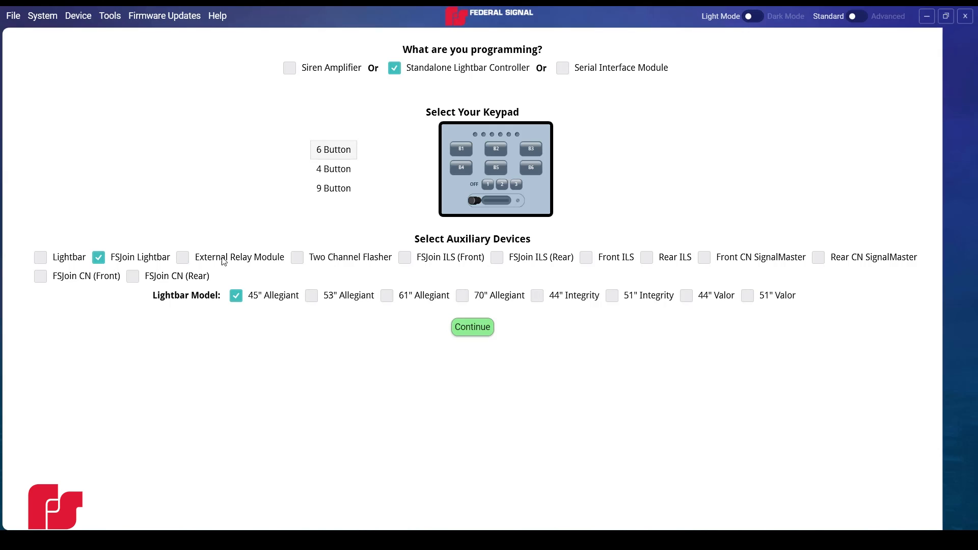
left_click(312, 296)
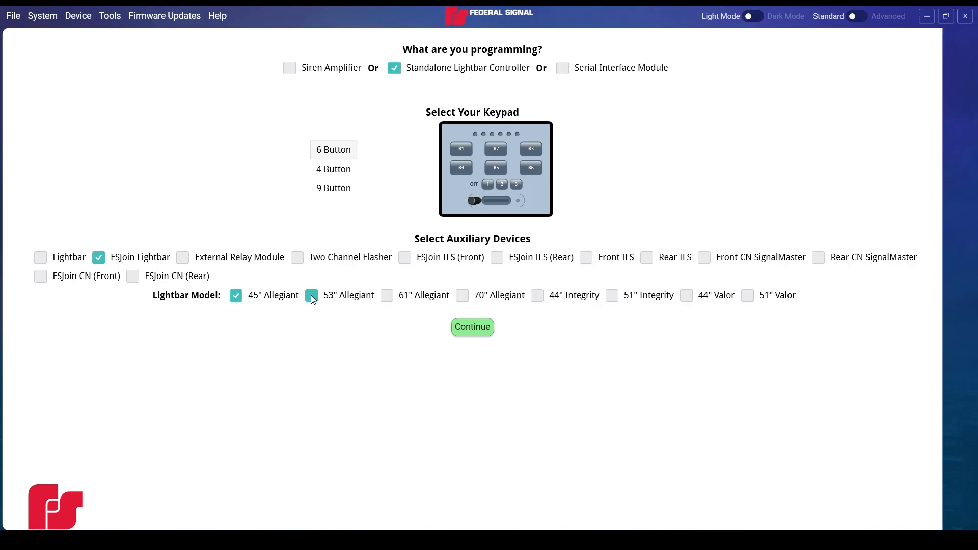
left_click(312, 295)
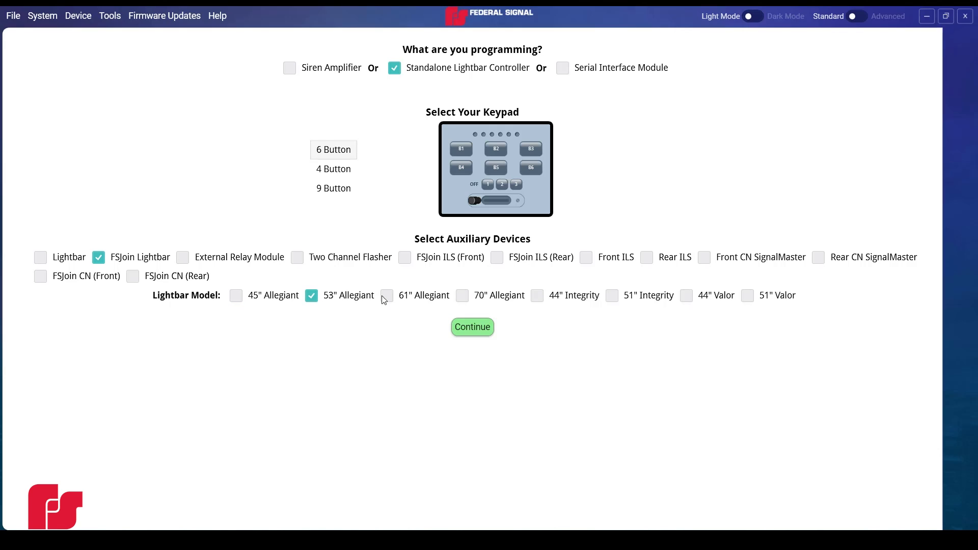
mouse_move(471, 327)
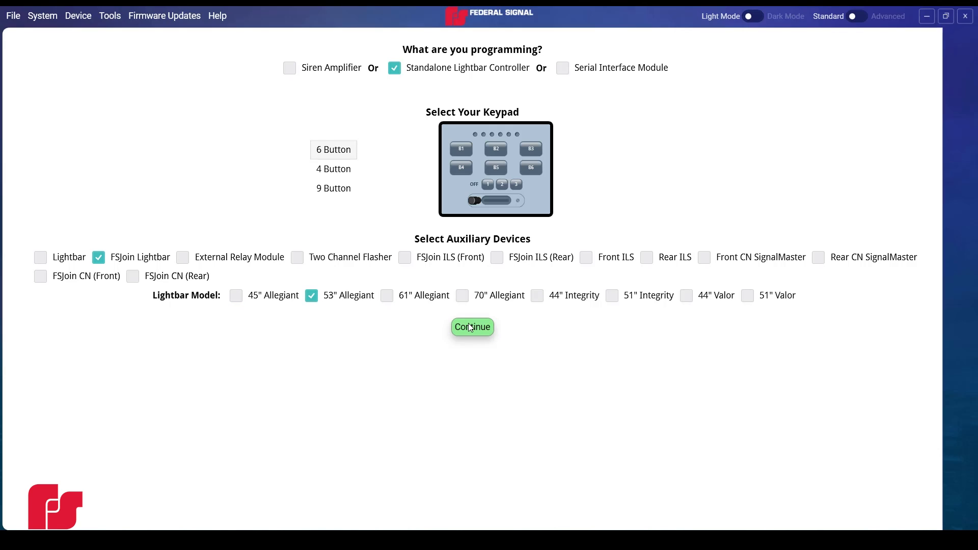
Step: Continue to the Keypad device page showing 6-Button and With Ignition checked
left_click(472, 327)
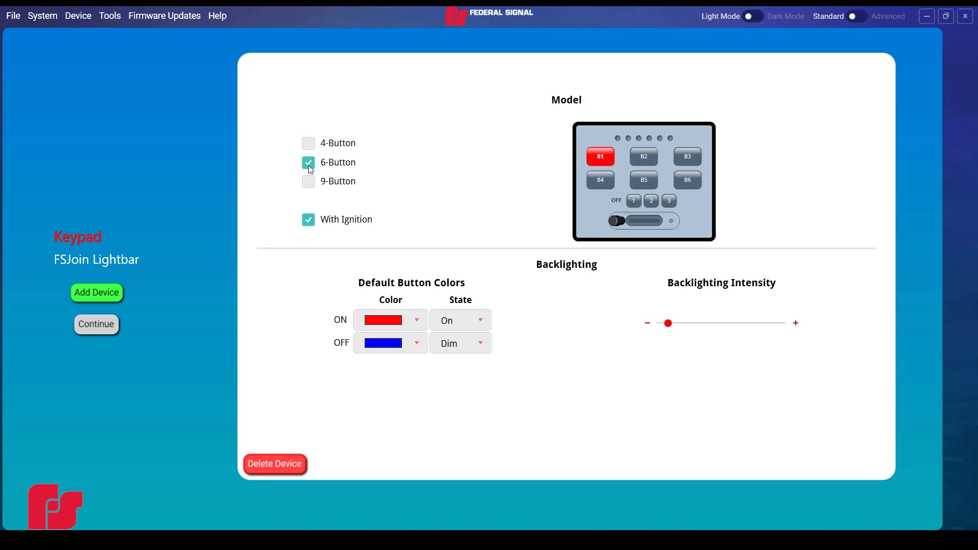
mouse_move(183, 233)
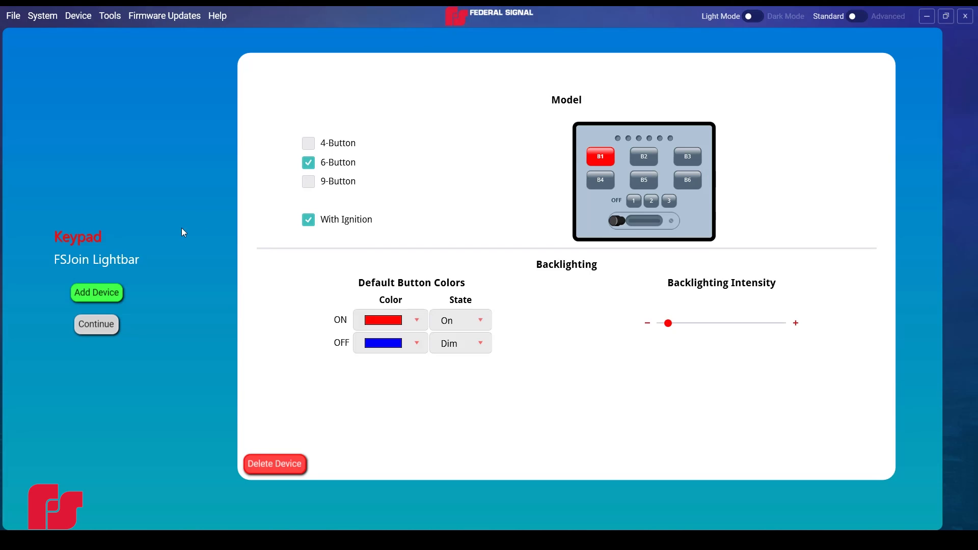
mouse_move(124, 263)
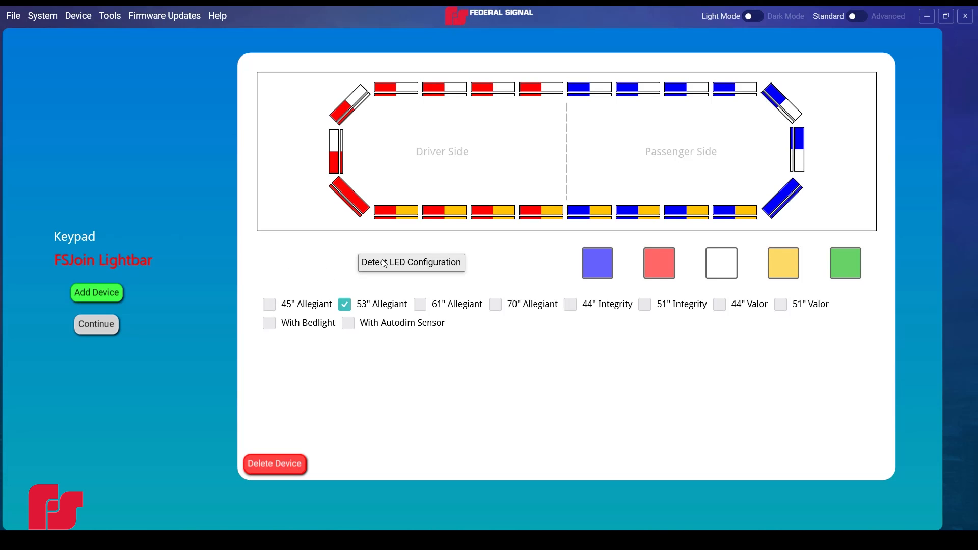
Step: Detect the 53" Allegiant's LED colour layout and toggle the bedlight option on and off
left_click(782, 263)
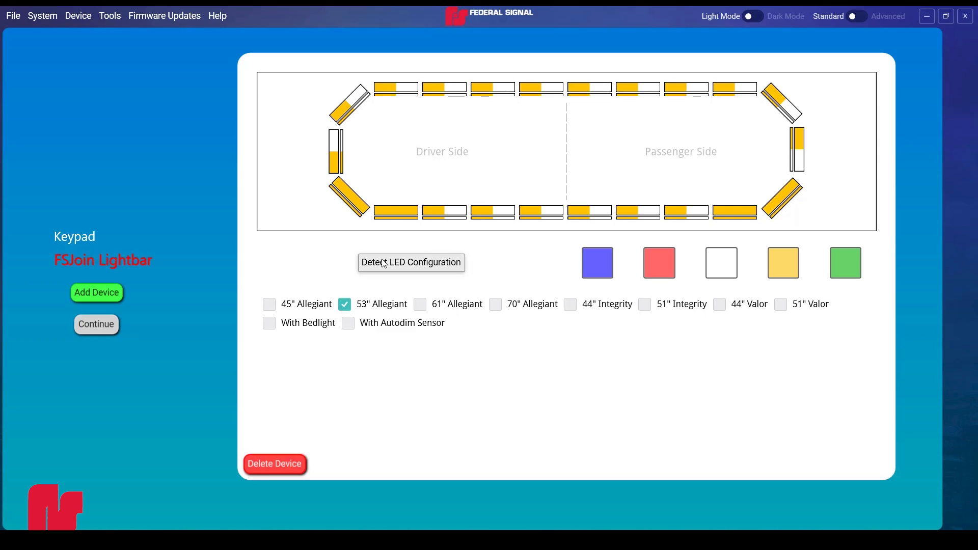
left_click(269, 323)
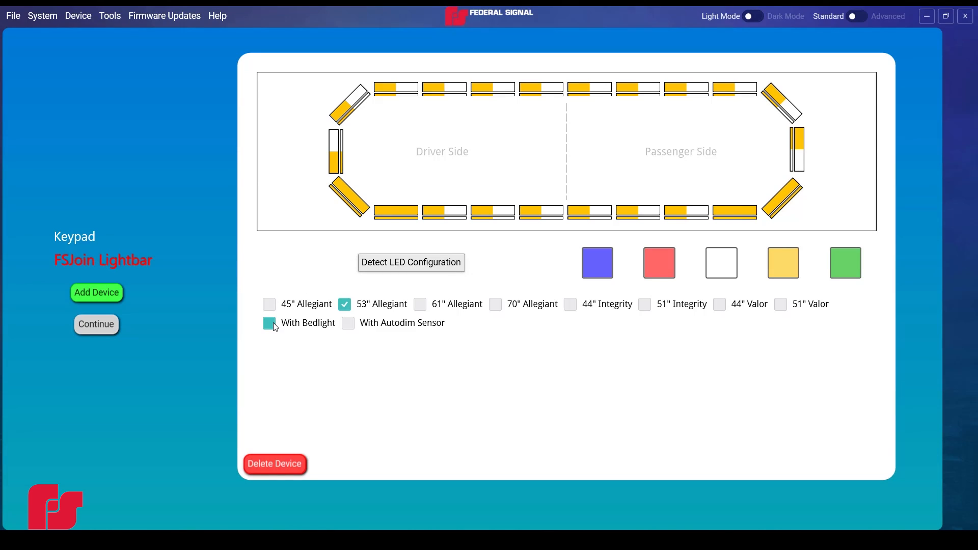
left_click(269, 323)
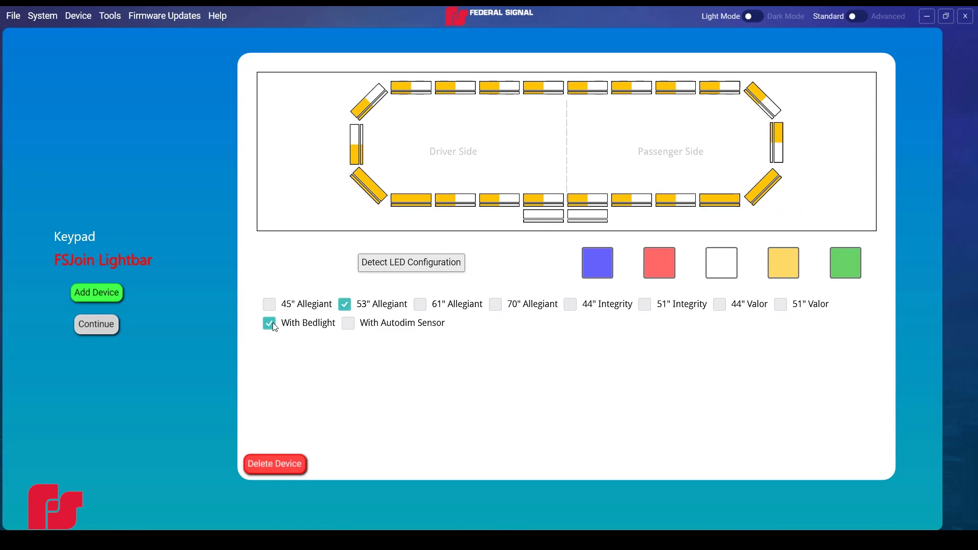
left_click(269, 323)
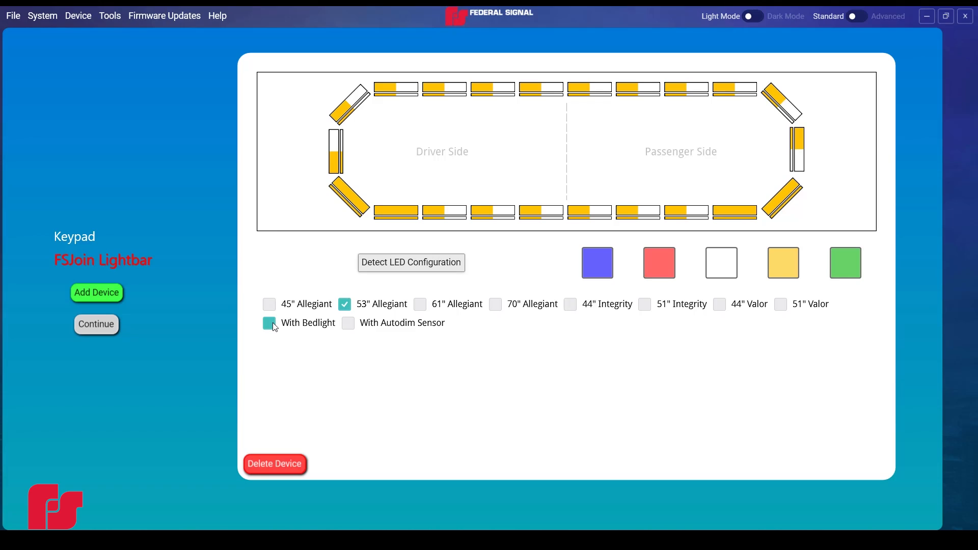
left_click(269, 323)
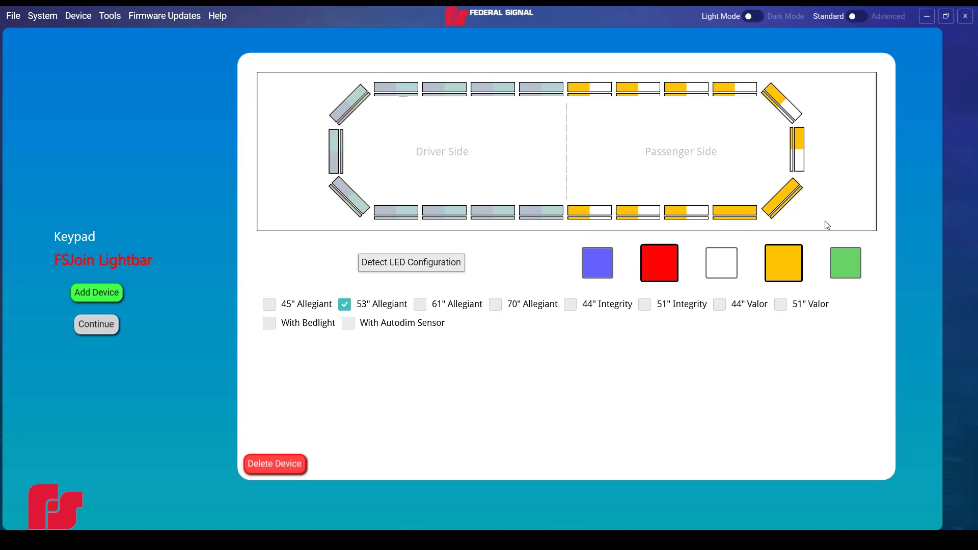
Step: Make the driver-side lightheads red and amber in the LED layout
left_click(658, 262)
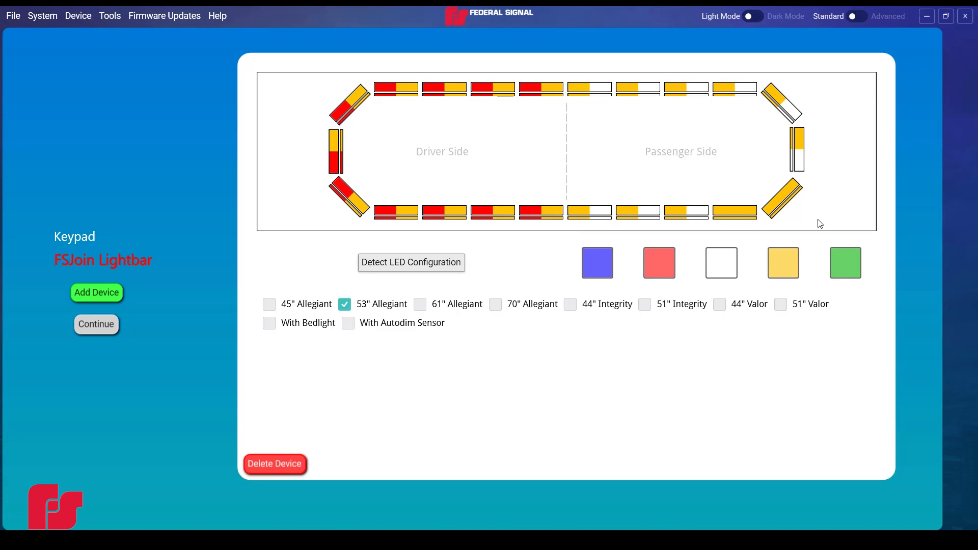
mouse_move(479, 162)
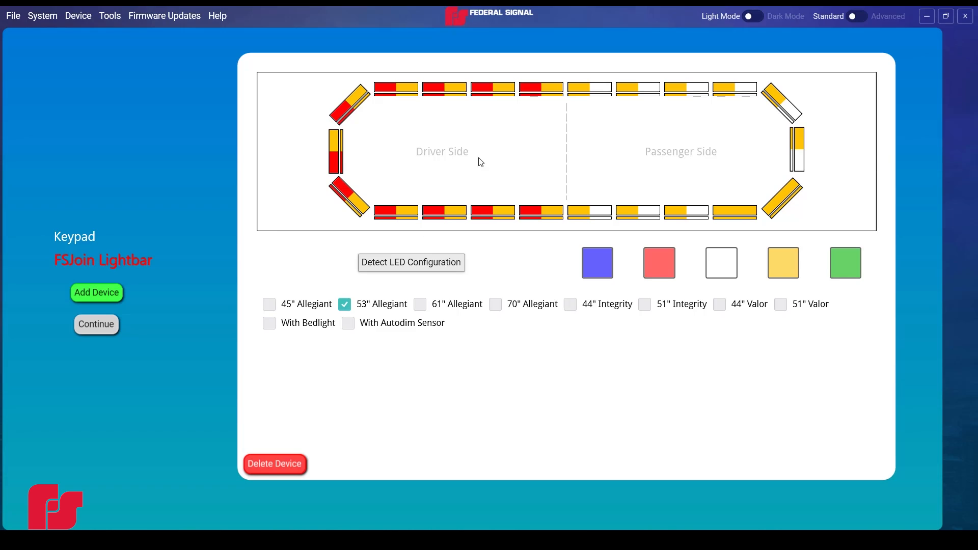
left_click(410, 262)
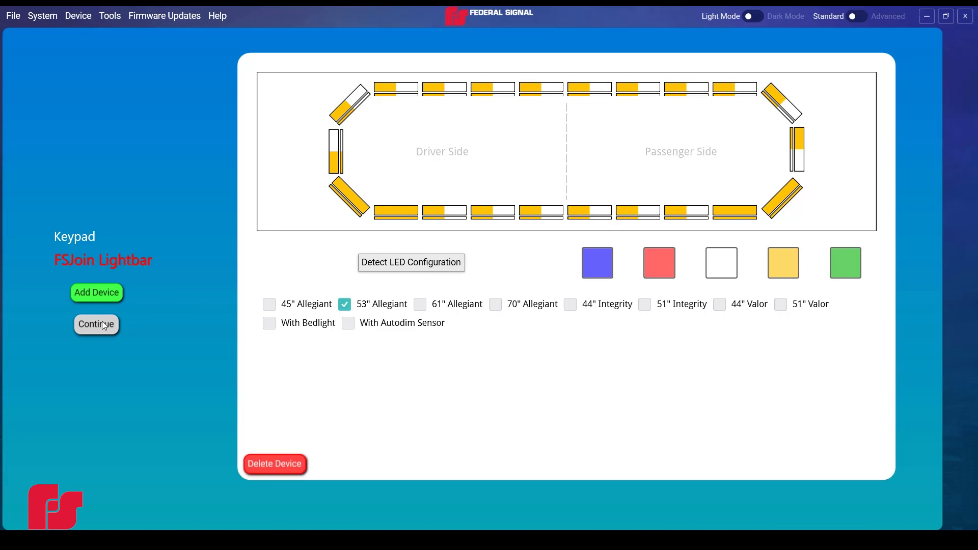
Step: Continue to PA300 programming and rename the first keypad button from B1 to Button 1
left_click(96, 324)
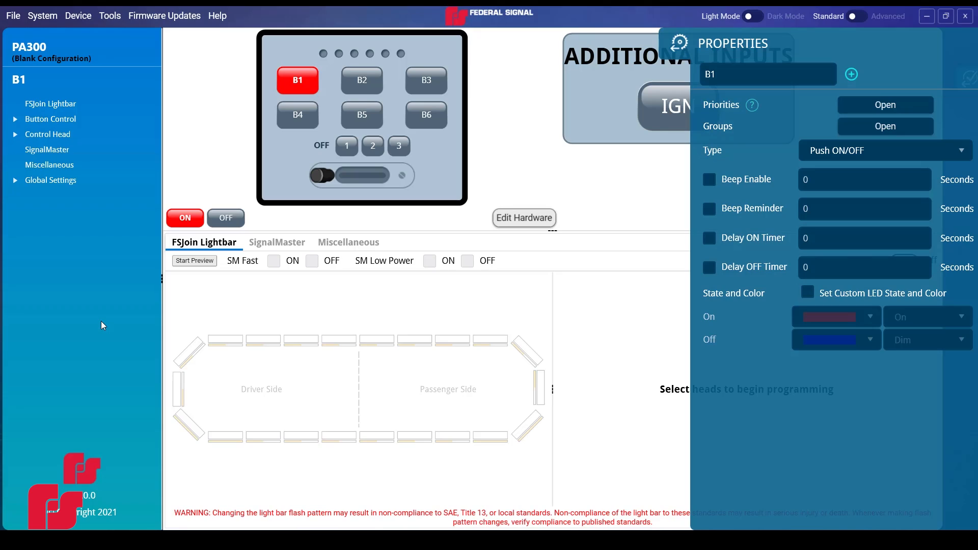
mouse_move(106, 327)
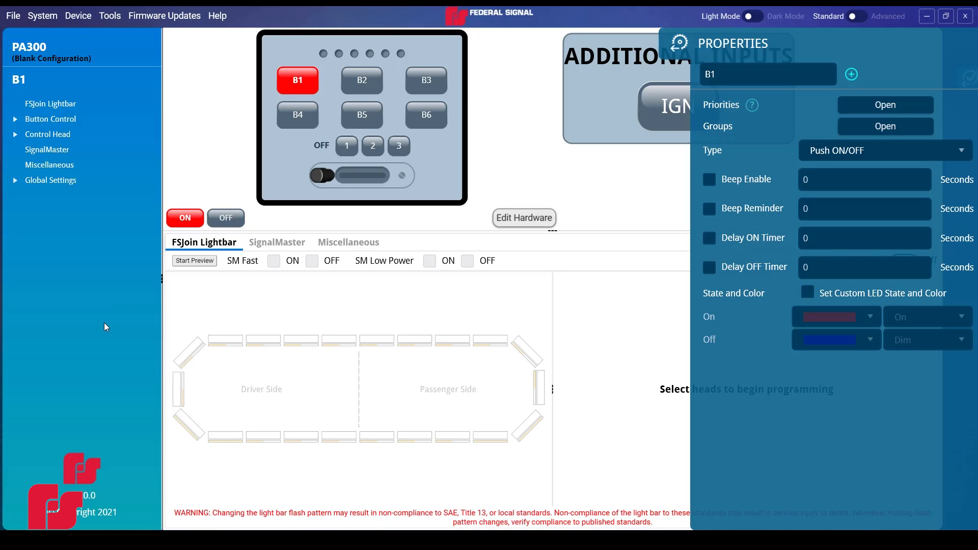
mouse_move(297, 82)
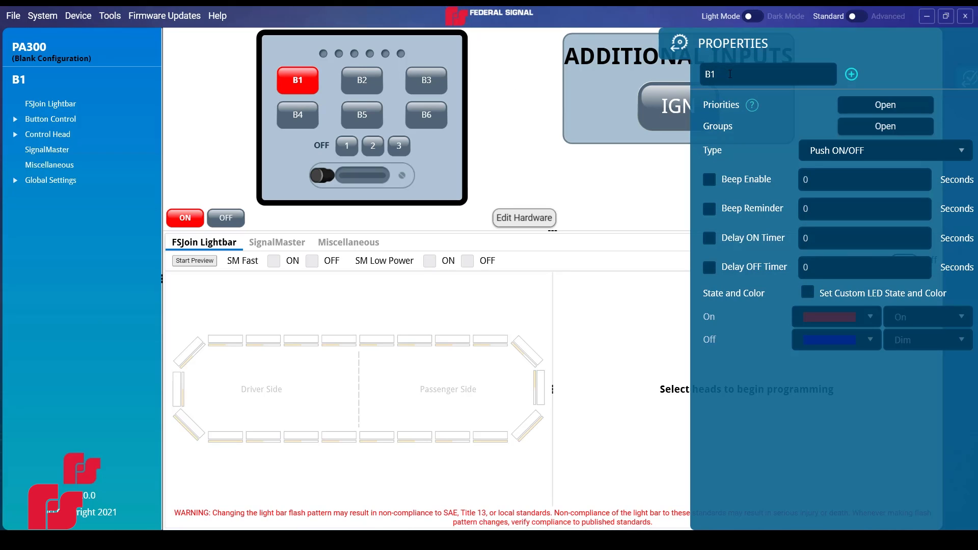
type("Button")
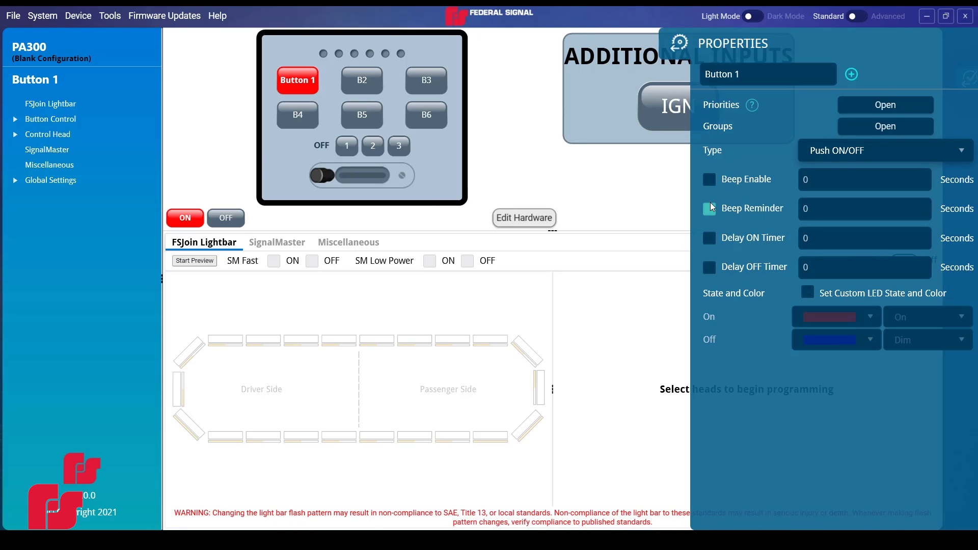
mouse_move(709, 267)
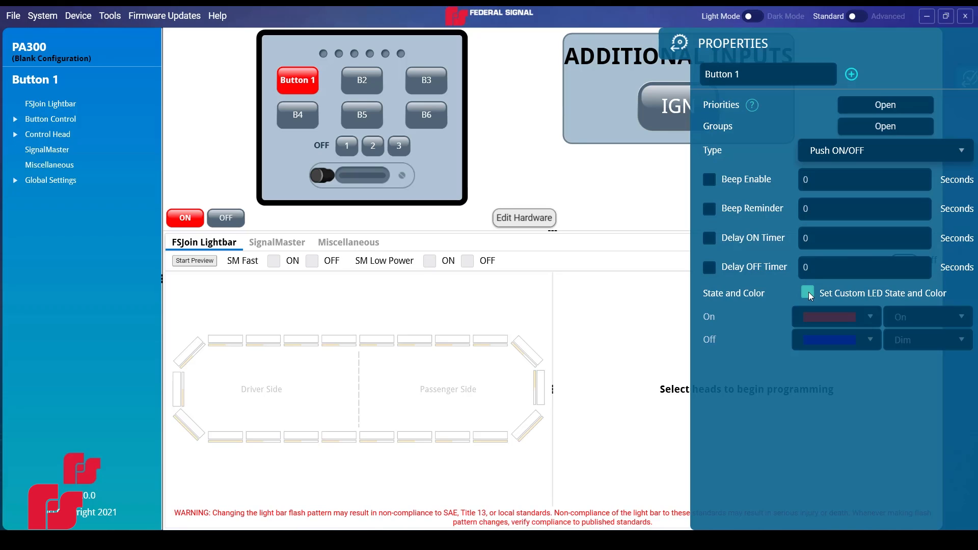
left_click(807, 292)
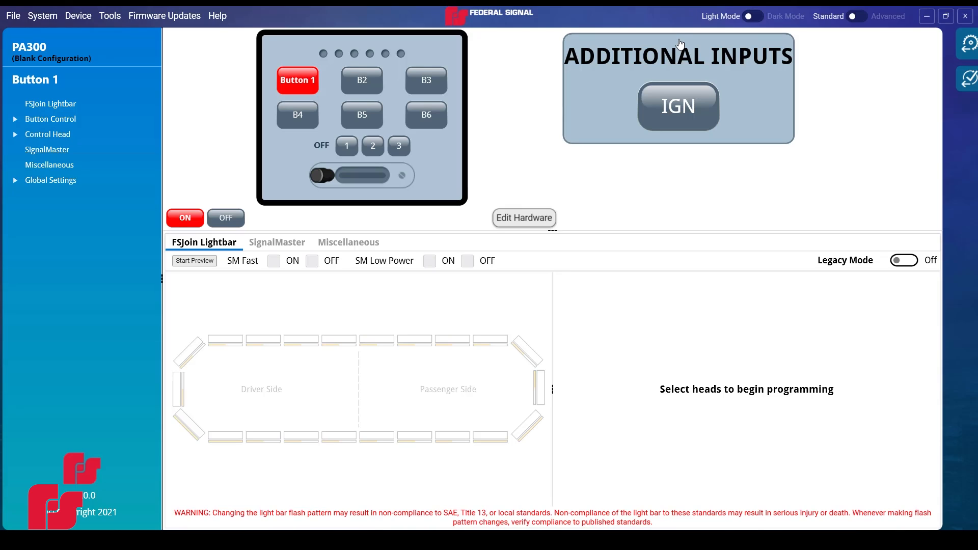
mouse_move(168, 321)
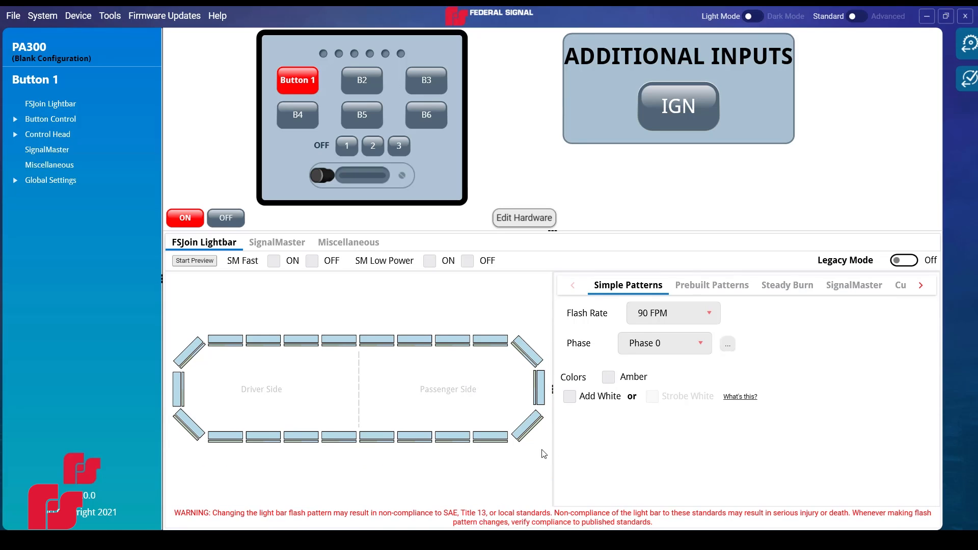
mouse_move(610, 293)
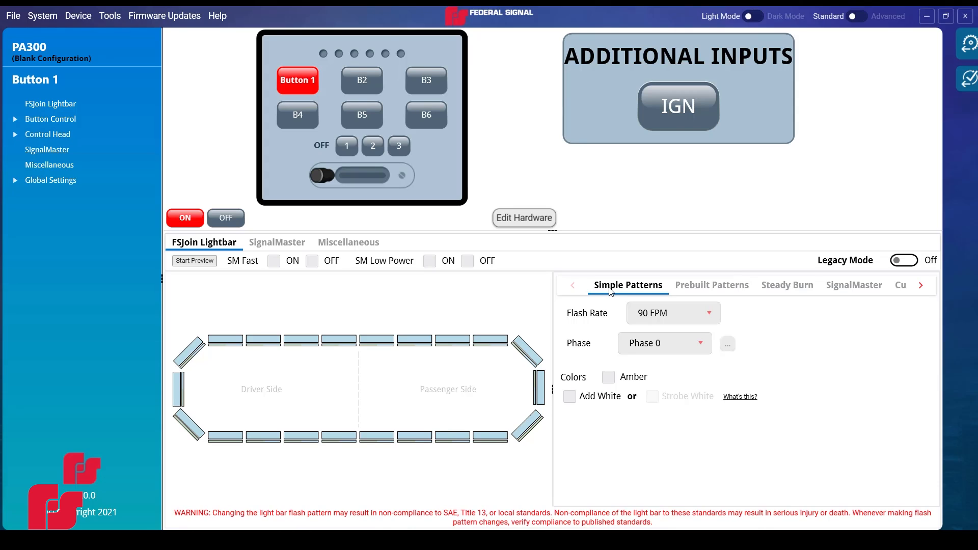
mouse_move(525, 335)
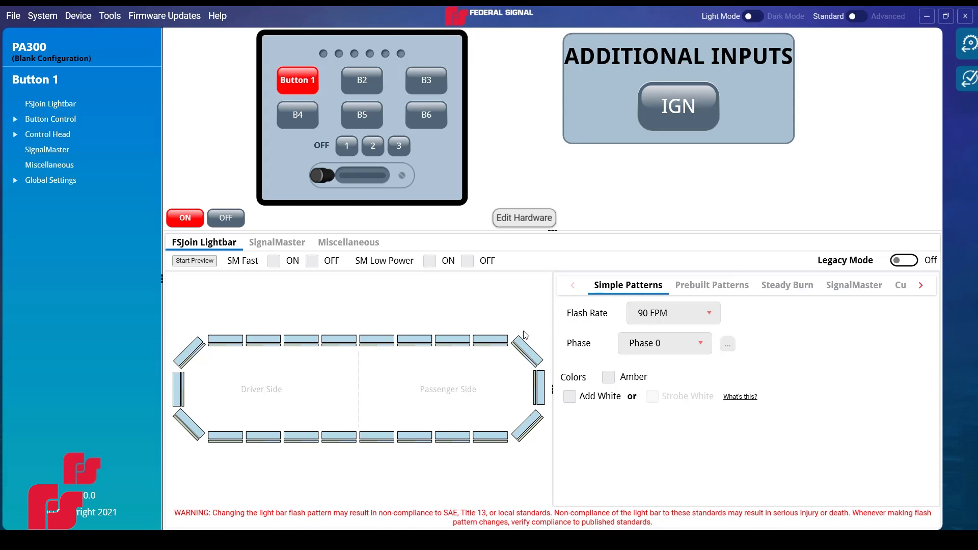
mouse_move(712, 286)
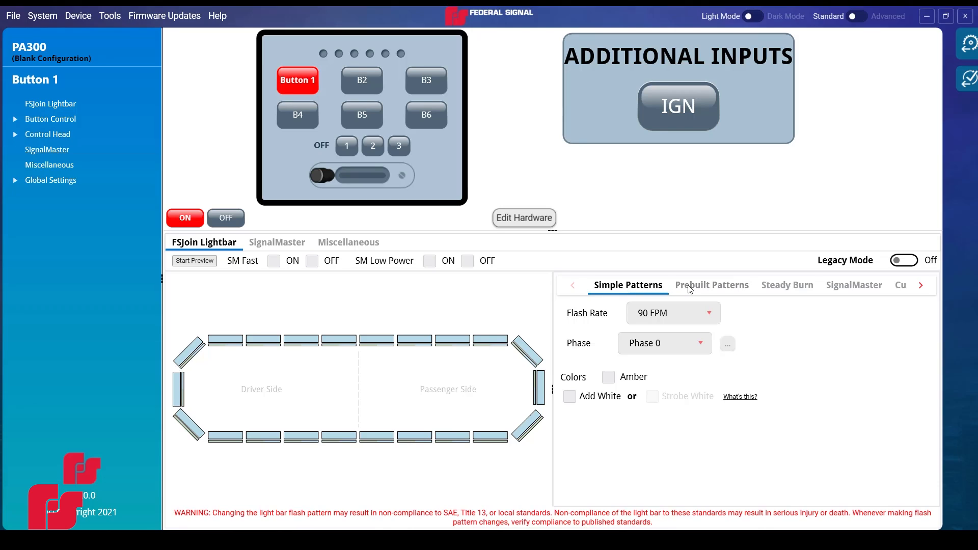
Step: Show the Prebuilt Patterns settings for Button 1's lightbar heads and browse the pattern category tabs
left_click(710, 285)
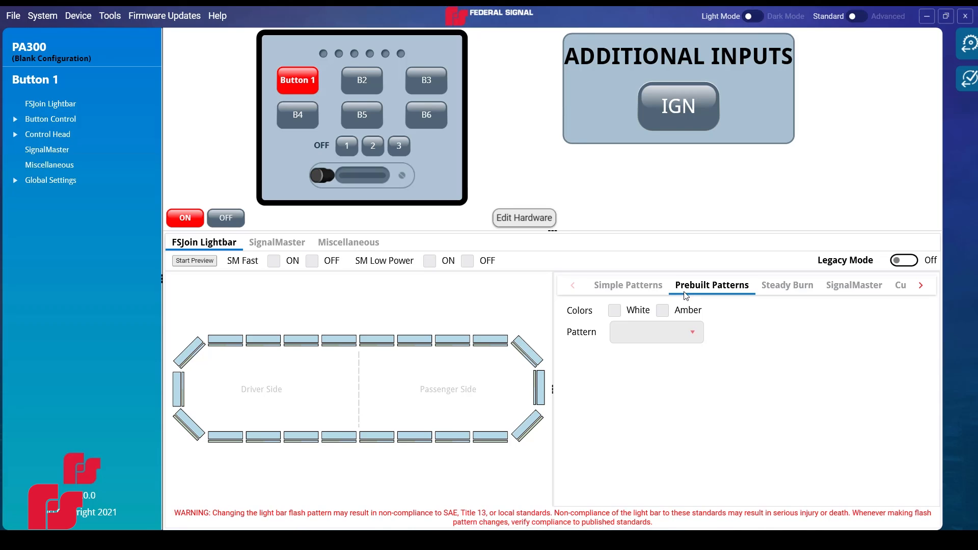
mouse_move(770, 289)
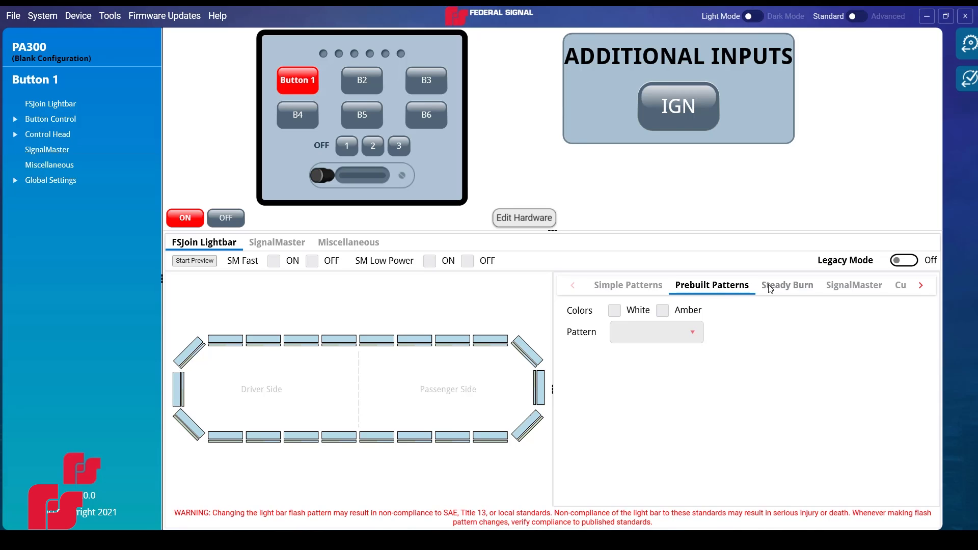
mouse_move(846, 284)
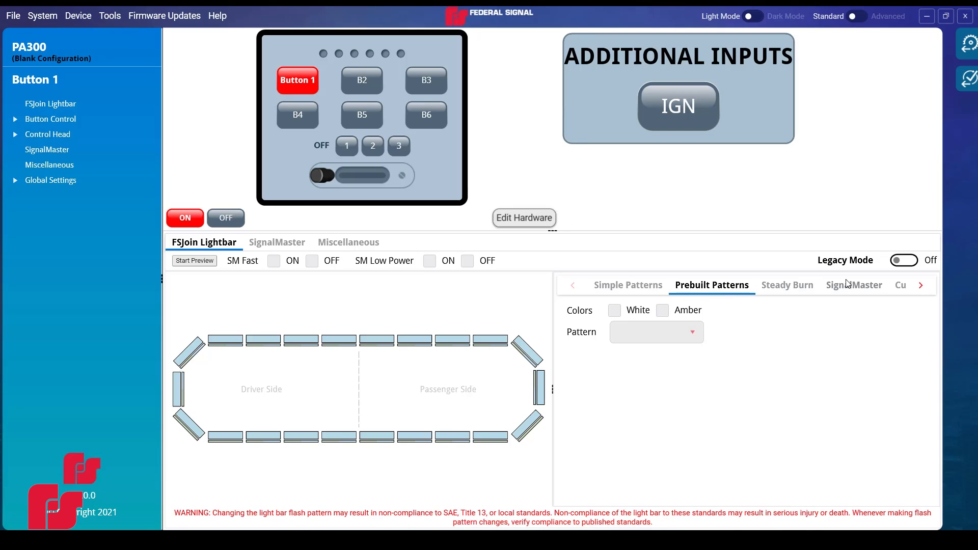
left_click(921, 286)
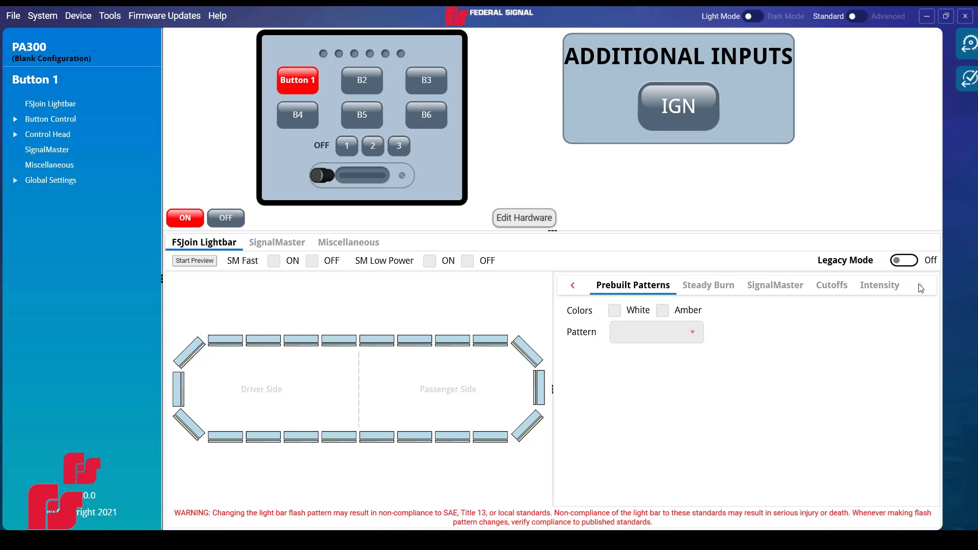
left_click(572, 285)
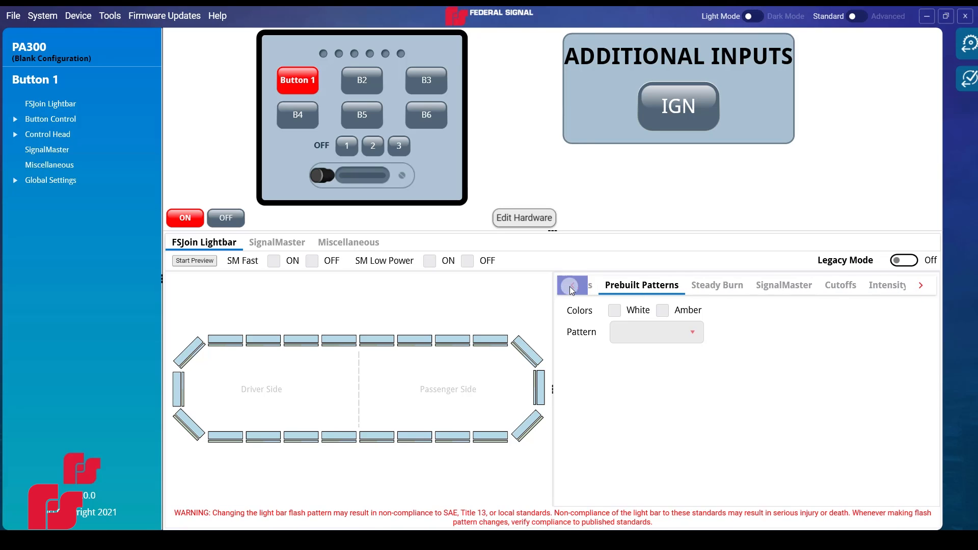
left_click(570, 286)
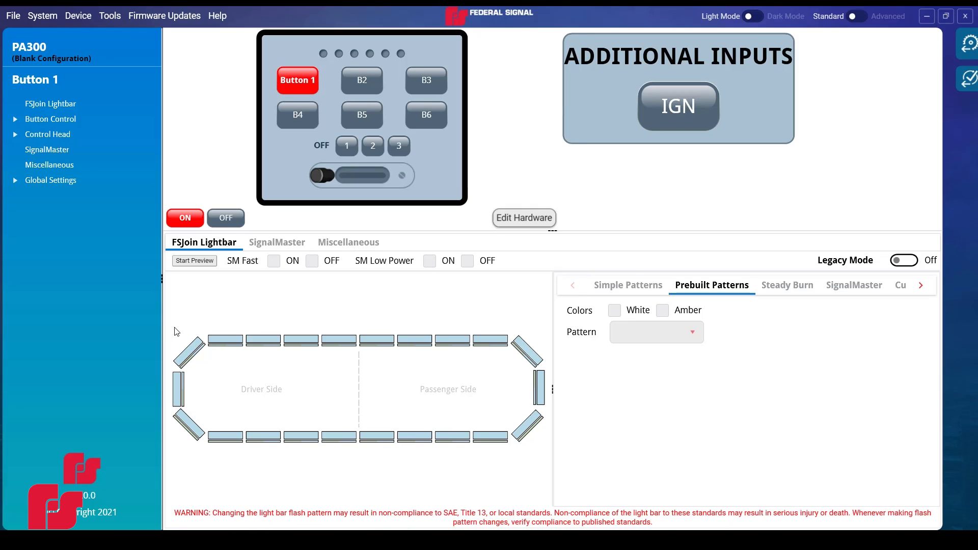
Step: Preview an amber-and-white Sweep prebuilt pattern on the lightbar for Button 1
left_click(614, 310)
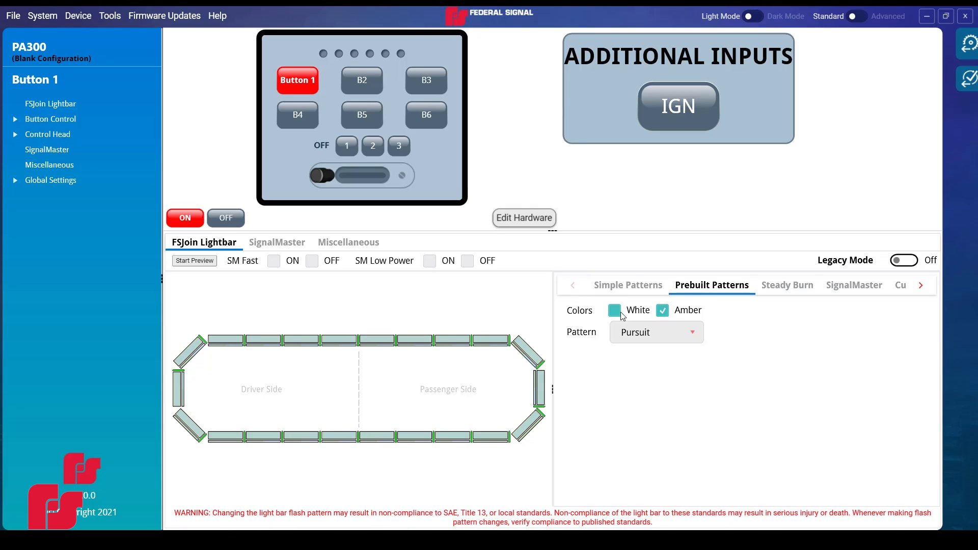
left_click(613, 309)
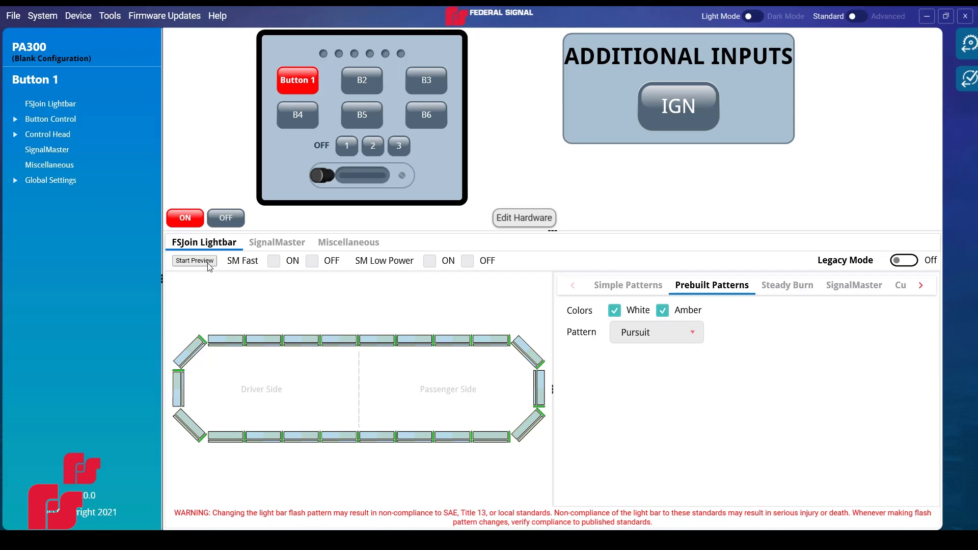
left_click(194, 260)
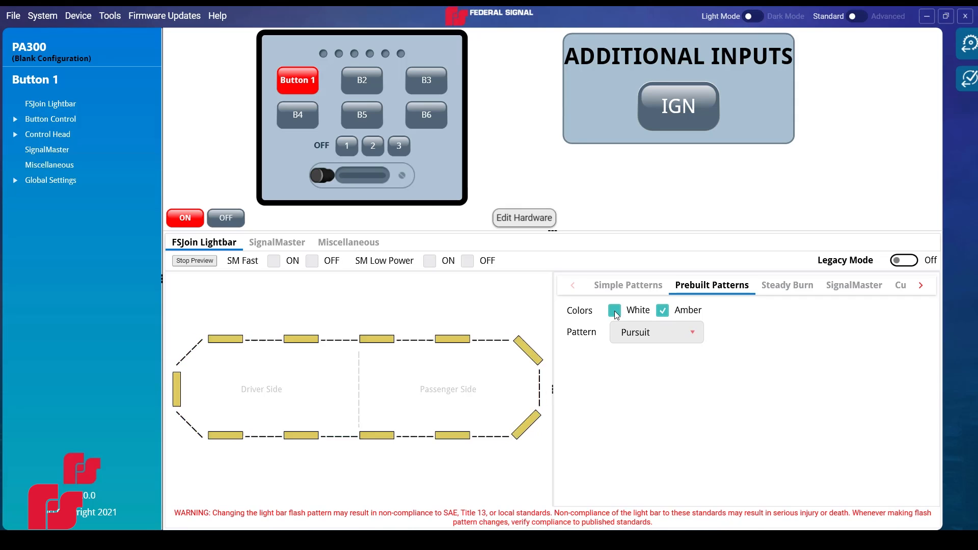
left_click(614, 310)
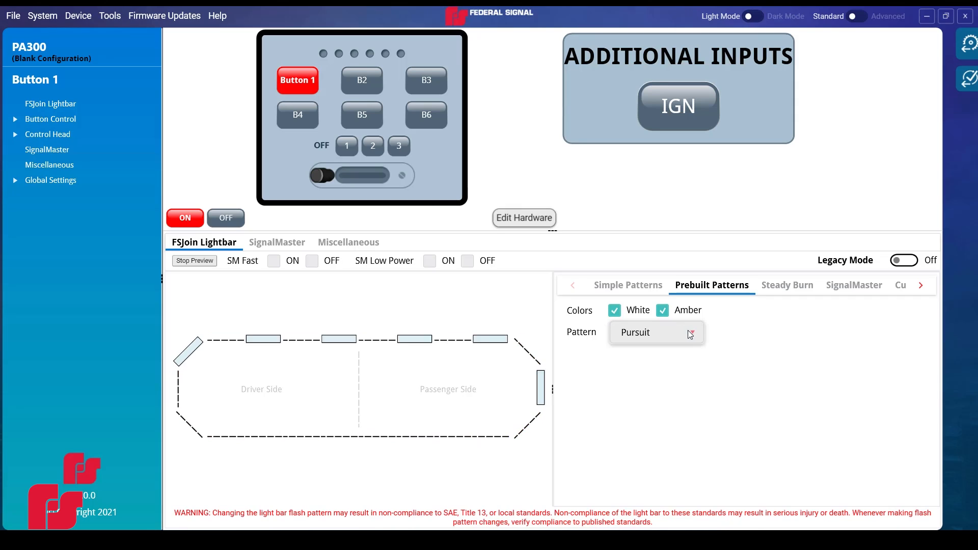
left_click(655, 332)
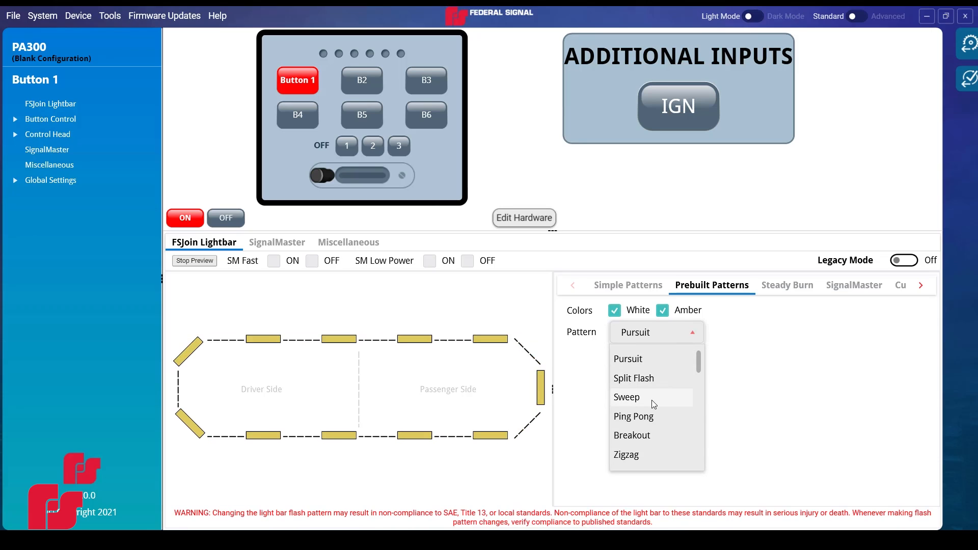
left_click(627, 397)
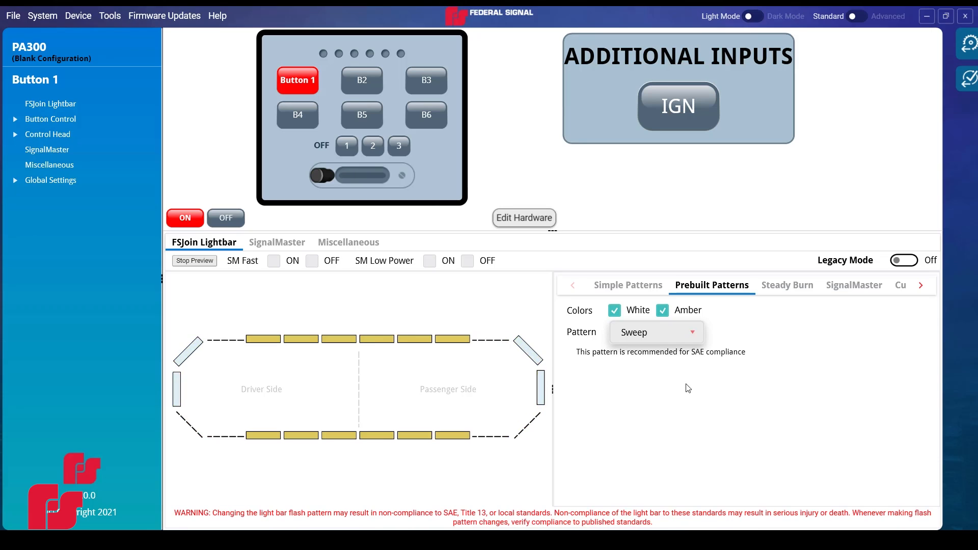
Step: Settle on the white-and-amber Pursuit pattern for Button 1 and stop the preview
left_click(613, 309)
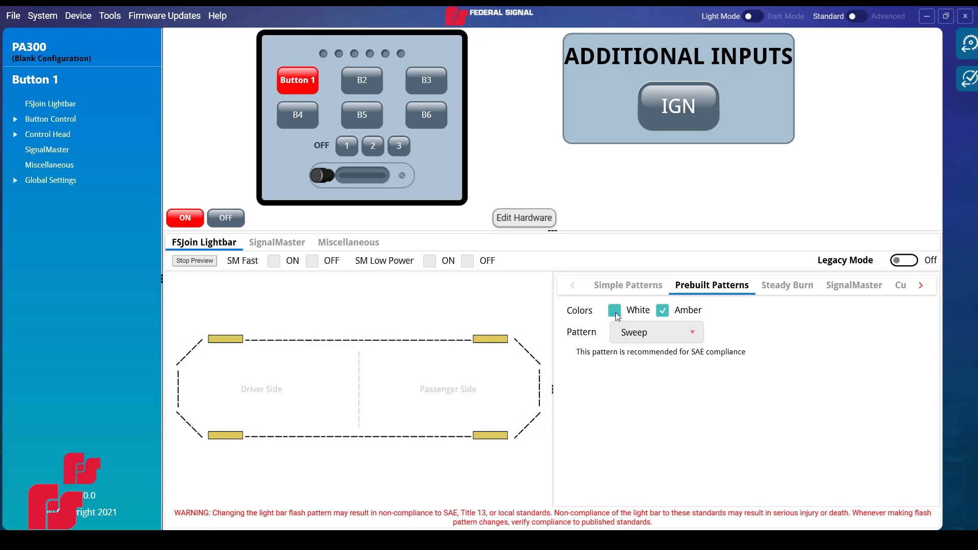
left_click(613, 310)
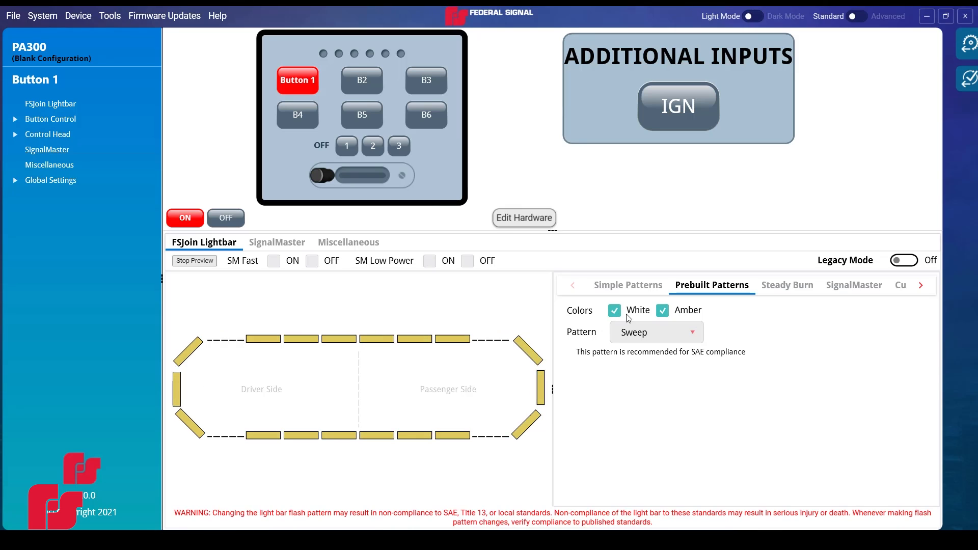
left_click(655, 332)
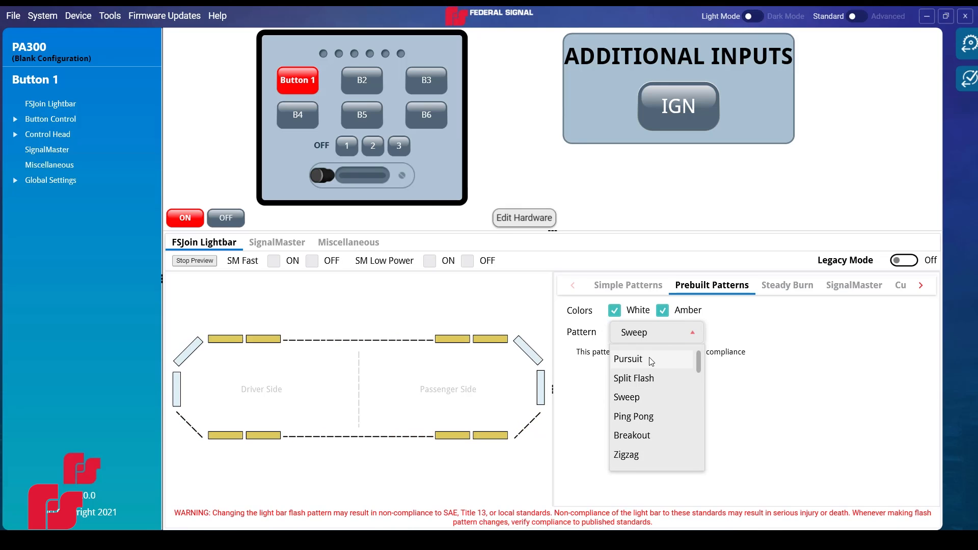
left_click(629, 359)
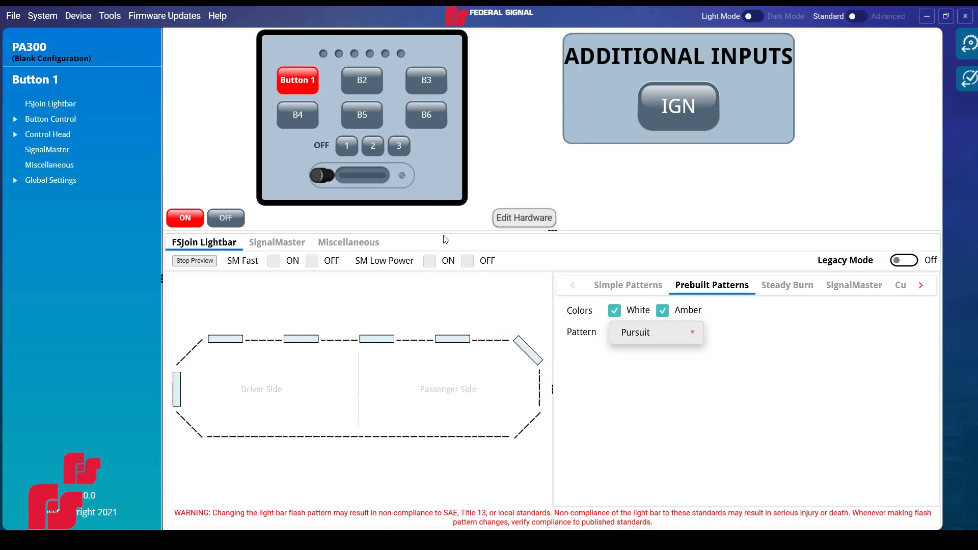
left_click(194, 260)
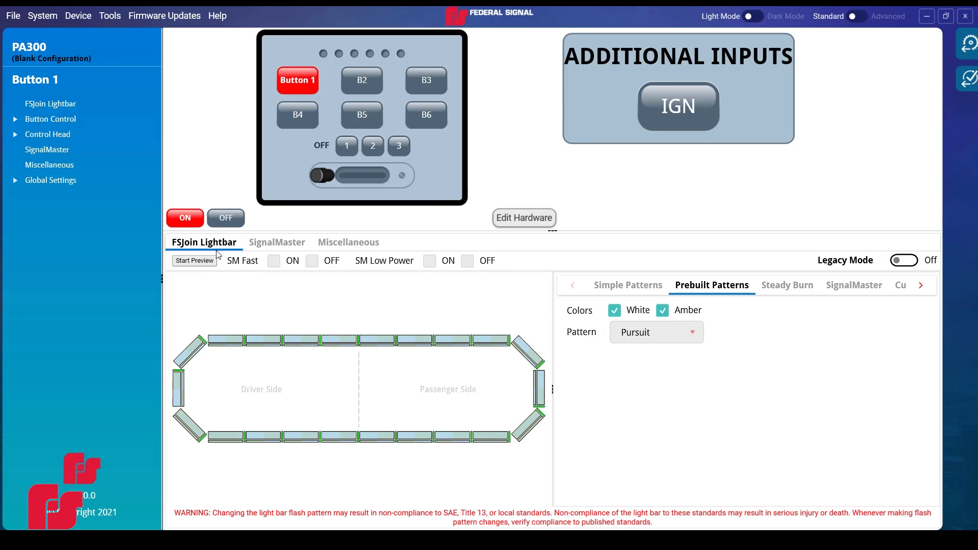
left_click(347, 145)
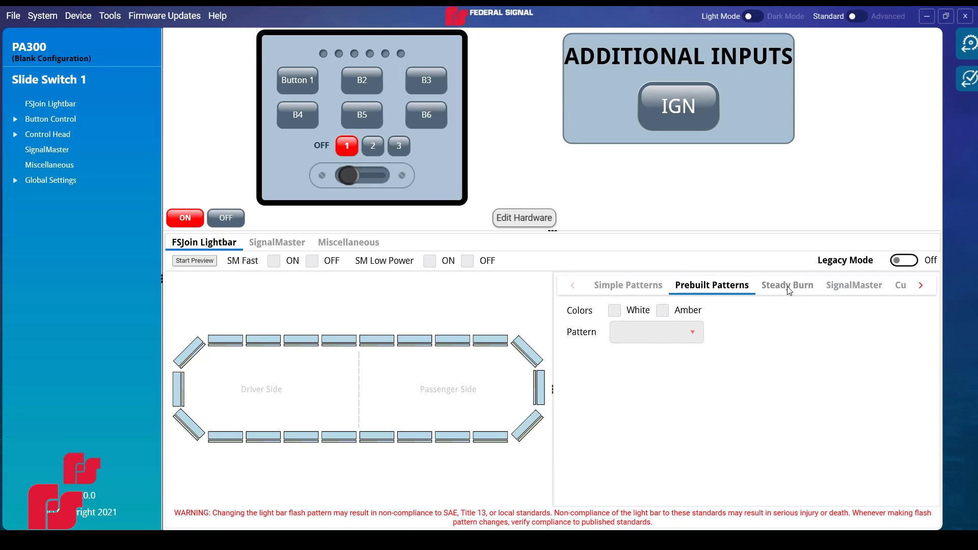
Step: Give slide switch position 1 a white steady burn at Max Intensity and preview it on the lightbar
left_click(787, 285)
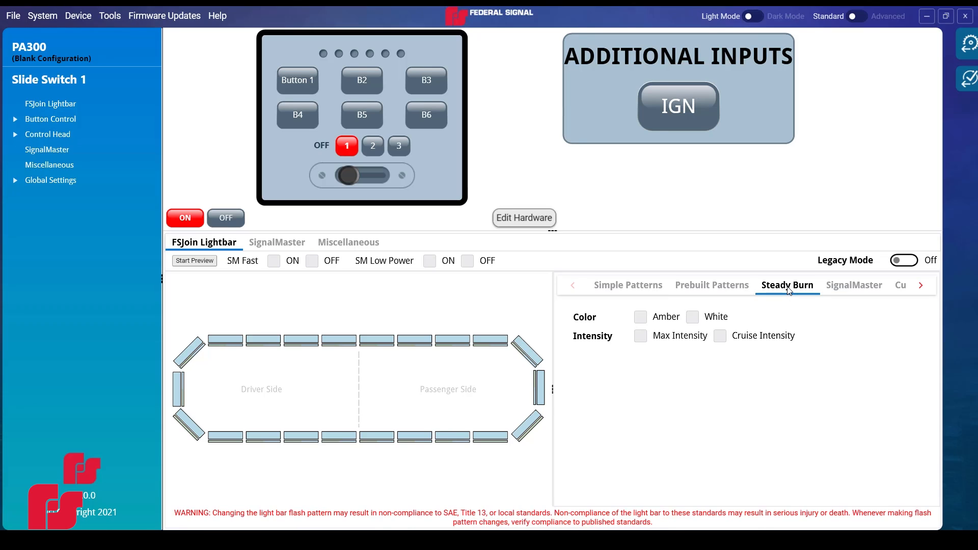
mouse_move(731, 303)
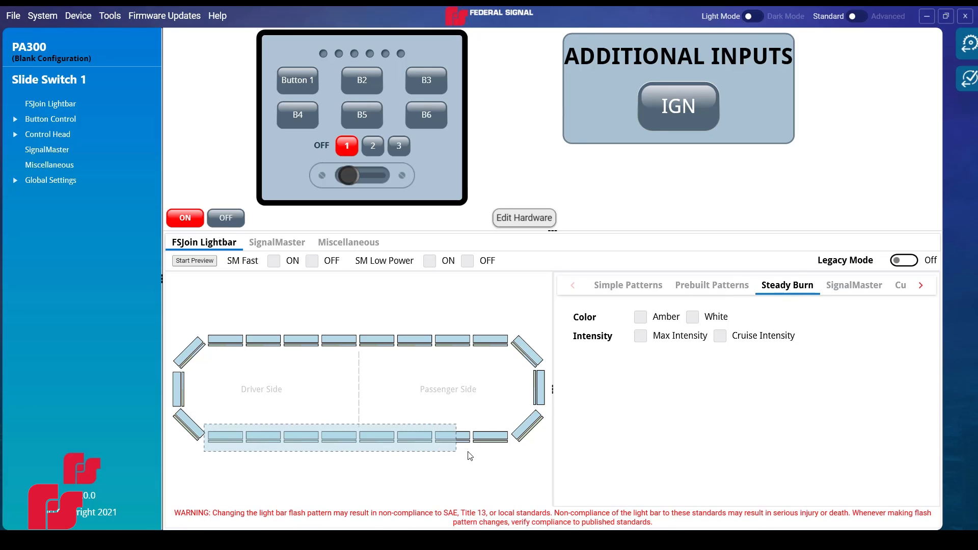
left_click(692, 316)
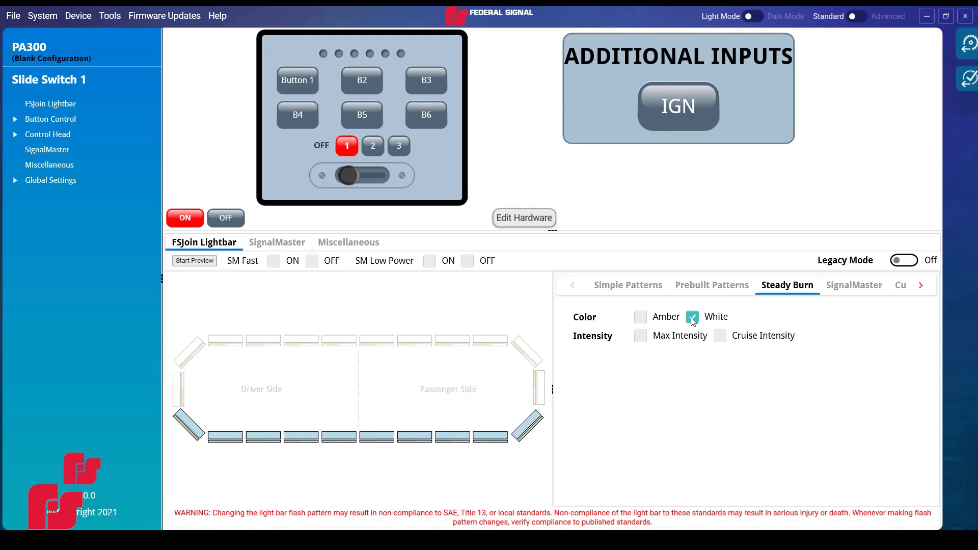
left_click(640, 336)
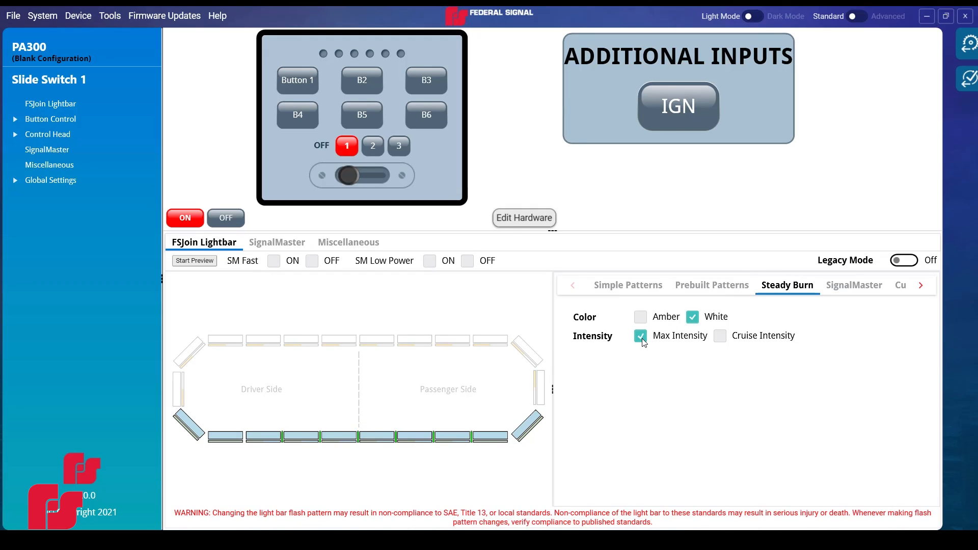
mouse_move(220, 289)
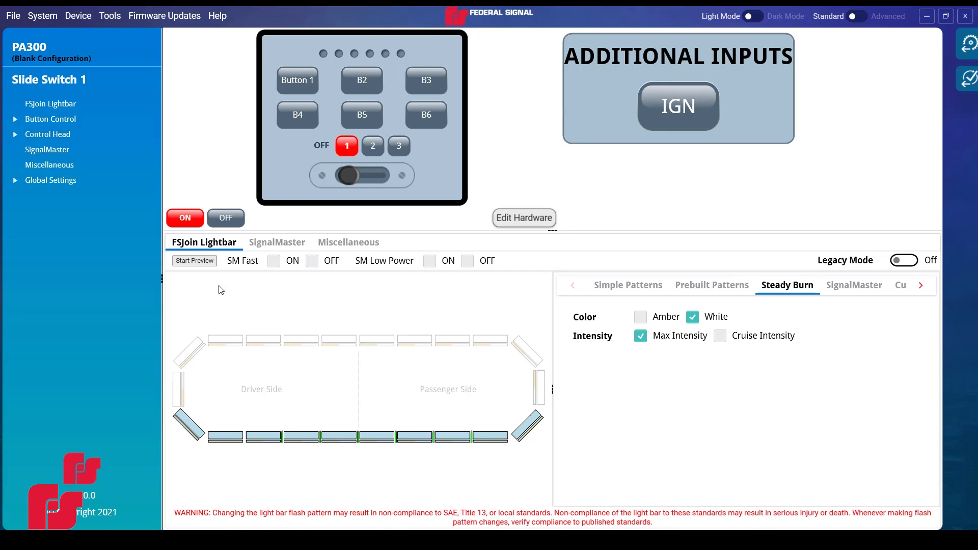
left_click(194, 261)
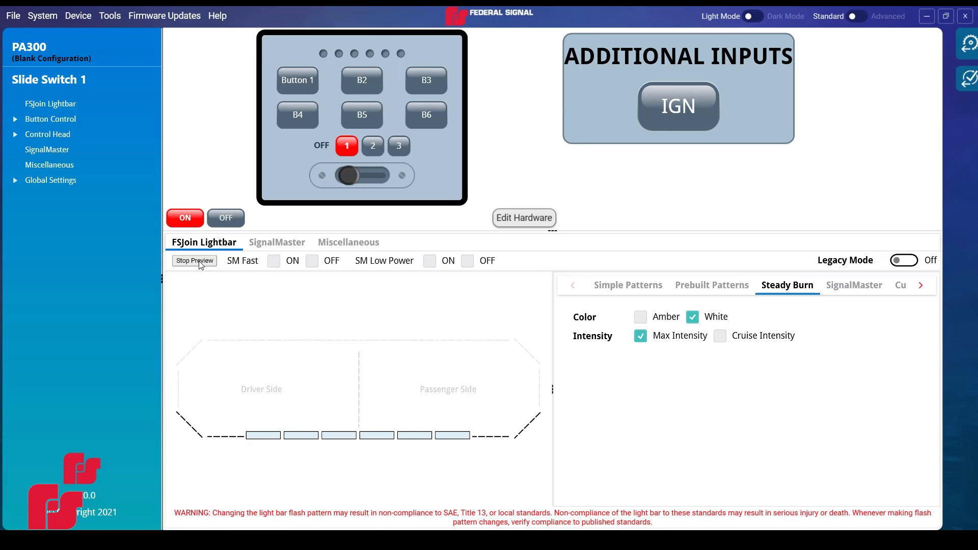
left_click(194, 260)
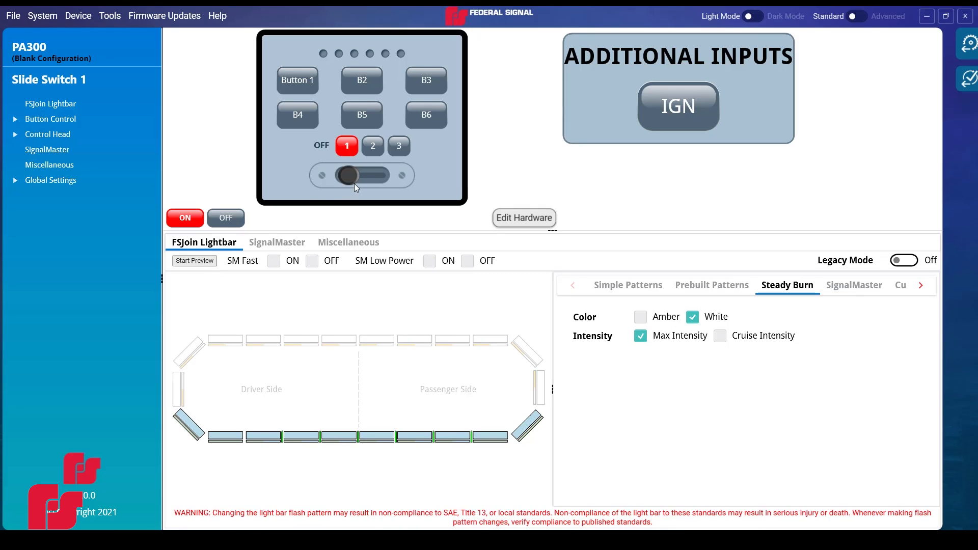
left_click(373, 146)
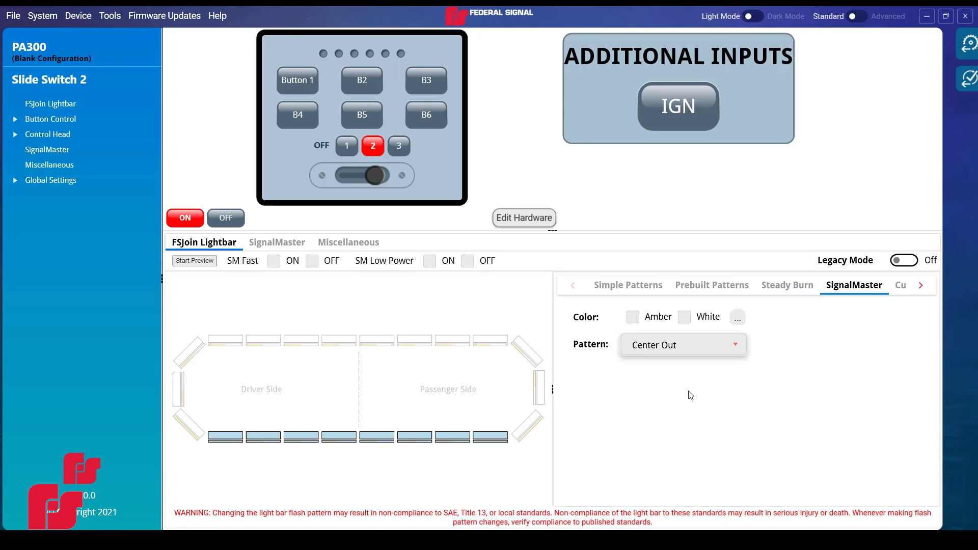
Step: Give slide switch position 2 an amber Center Out SignalMaster pattern with Cutoff White enabled
left_click(632, 316)
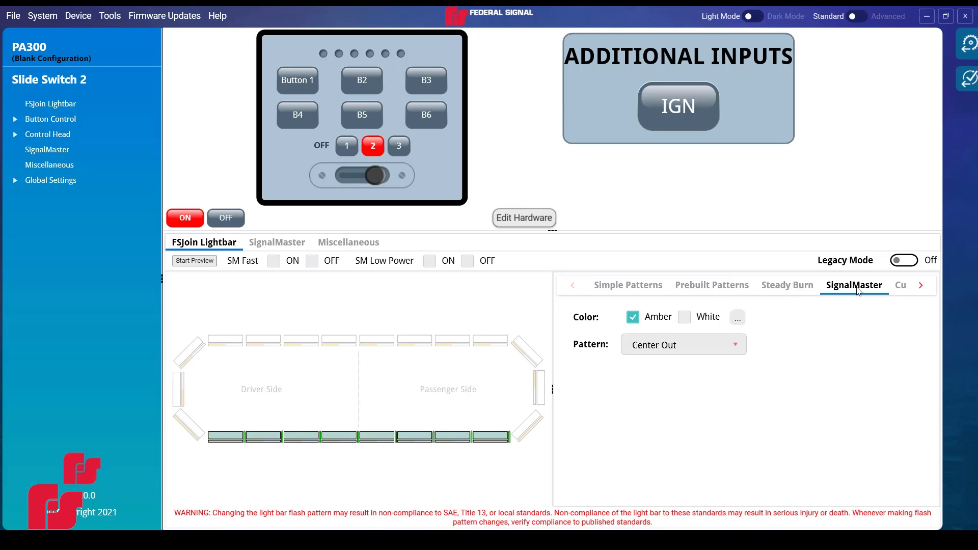
left_click(899, 285)
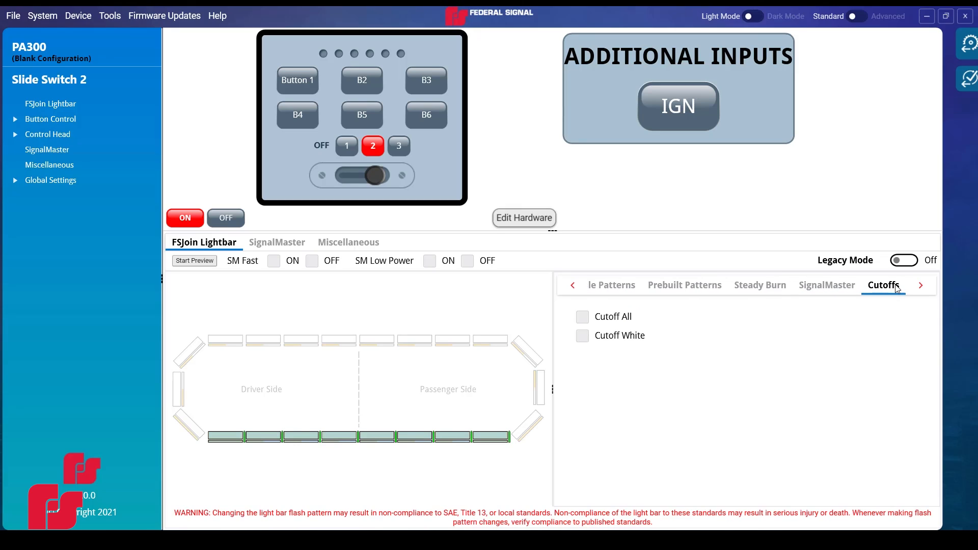
left_click(581, 335)
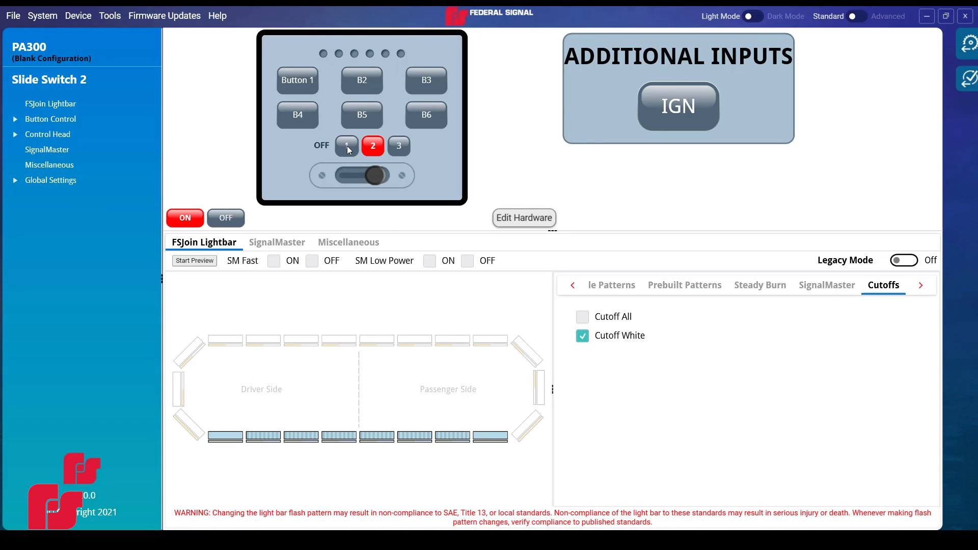
left_click(346, 146)
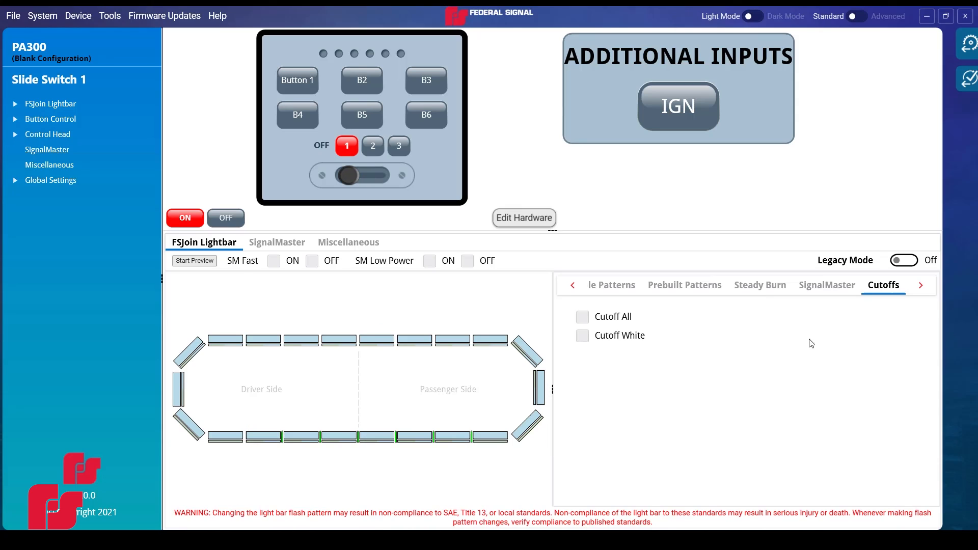
Step: Switch Legacy Mode on for slide switch position 1 and choose Pursuit as its flash pattern
left_click(902, 260)
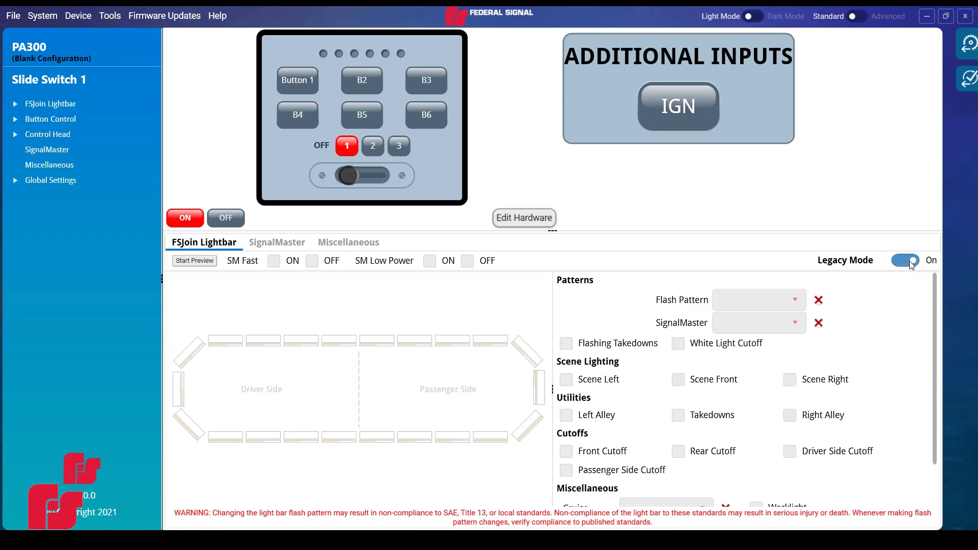
left_click(905, 260)
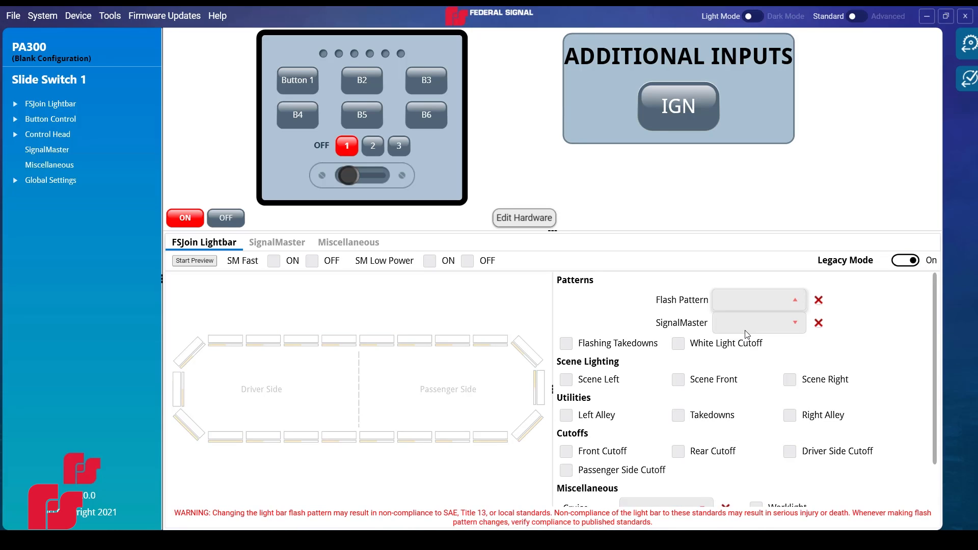
left_click(755, 300)
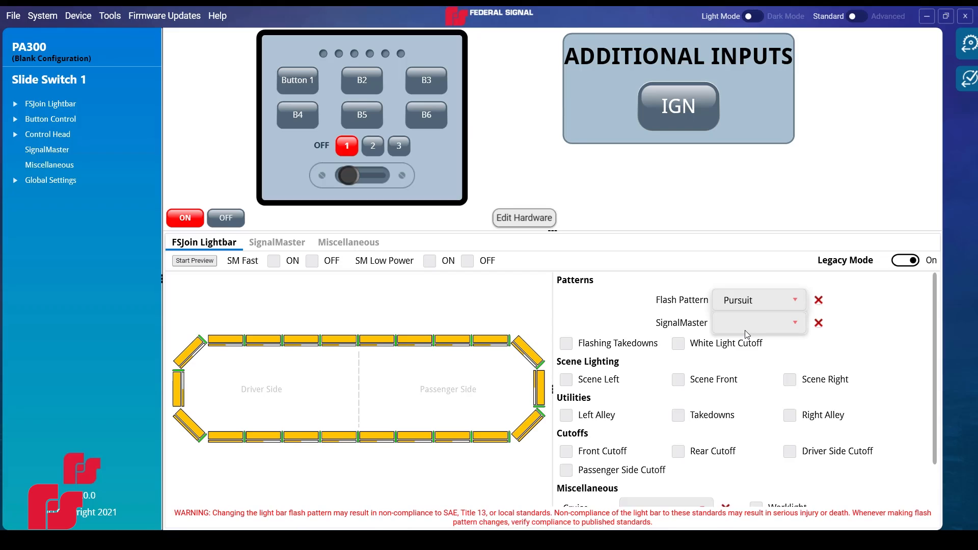
mouse_move(196, 268)
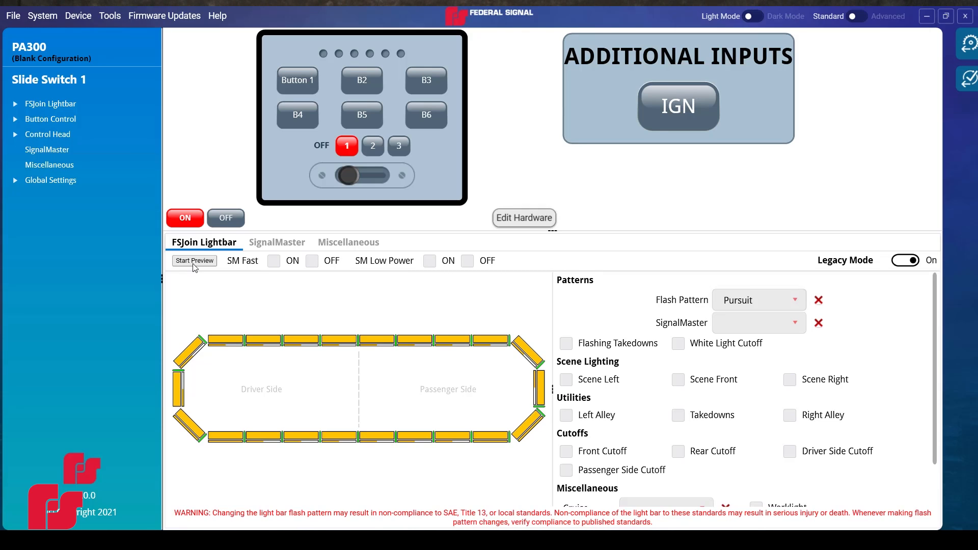
Step: Program the 200_PathFinderConfig configuration to the PA300 via Device > Program Device
left_click(78, 15)
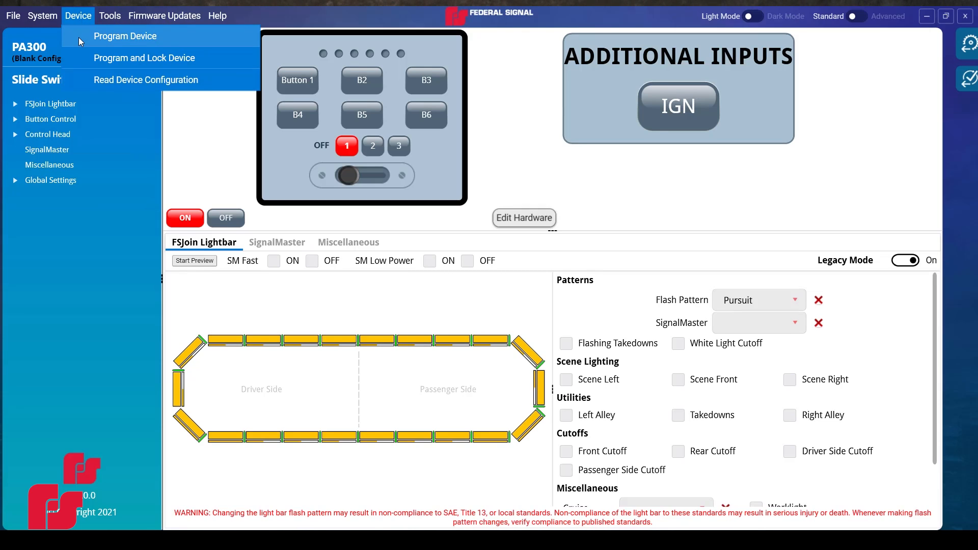
left_click(124, 36)
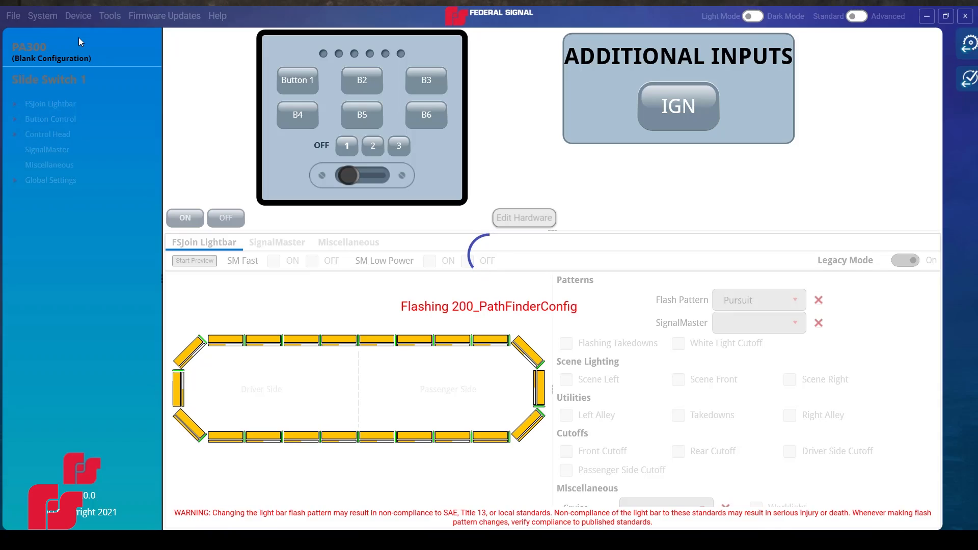